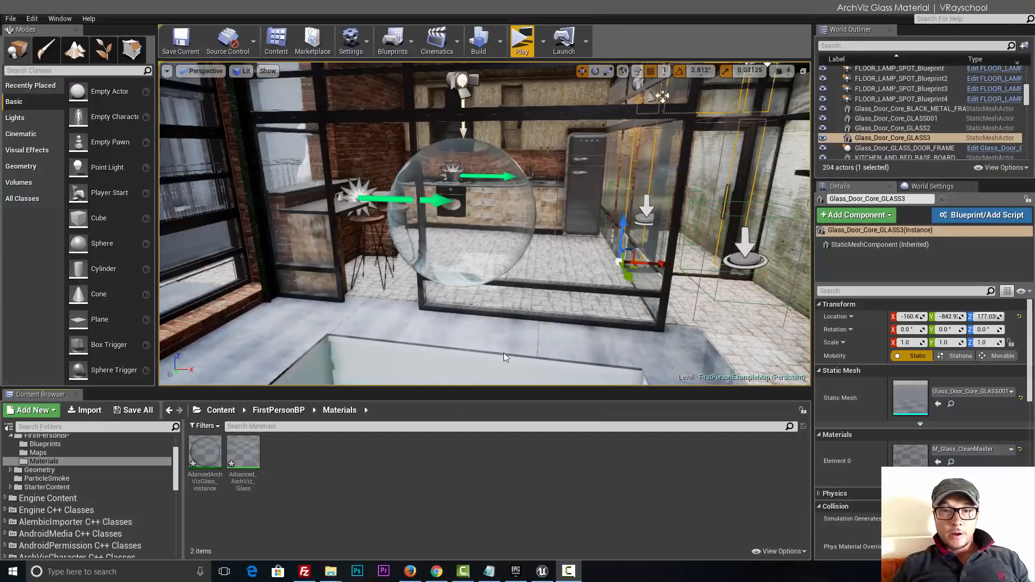
{"action": "mouse_move", "coordinate": [584, 250]}
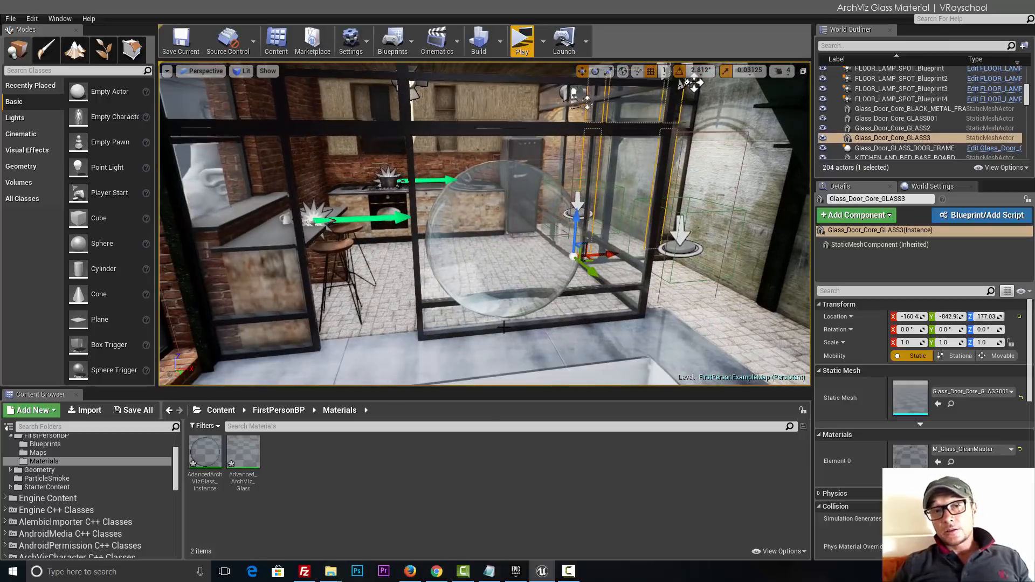
{"action": "mouse_move", "coordinate": [470, 310]}
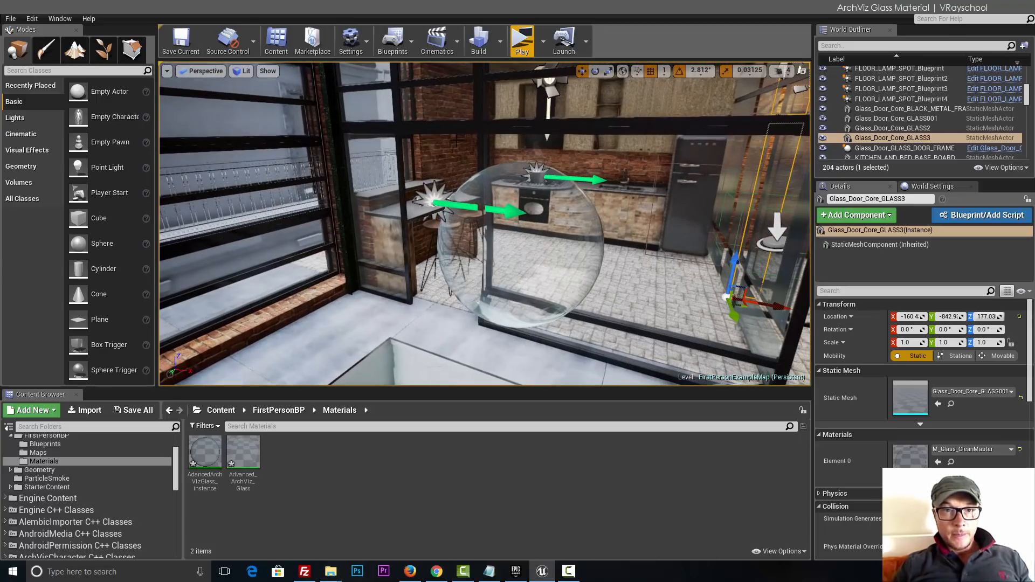
- Launch a Standalone Game preview and walk through the loft past the glass panels
{"action": "left_click", "coordinate": [521, 40]}
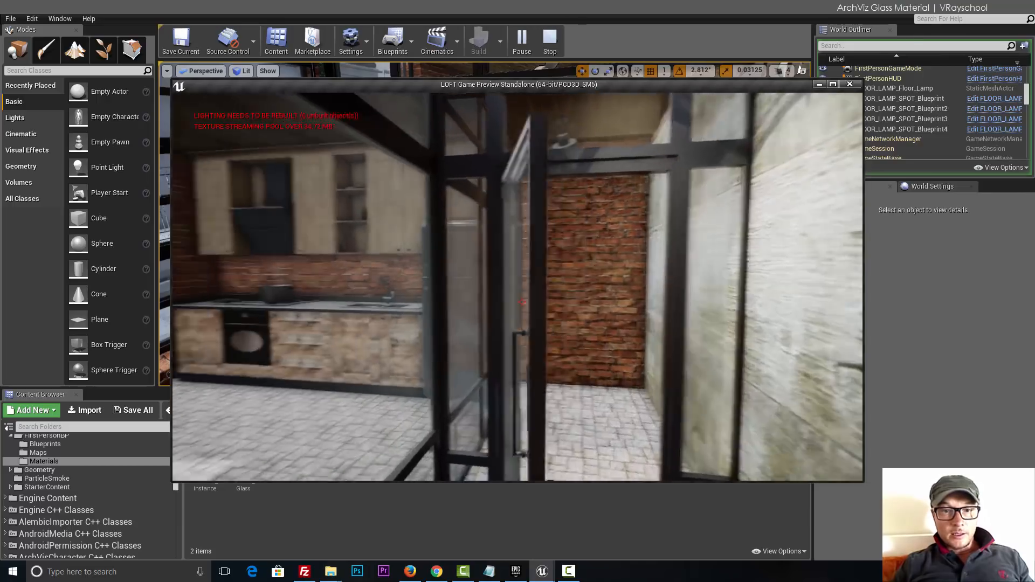
{"action": "mouse_move", "coordinate": [522, 302]}
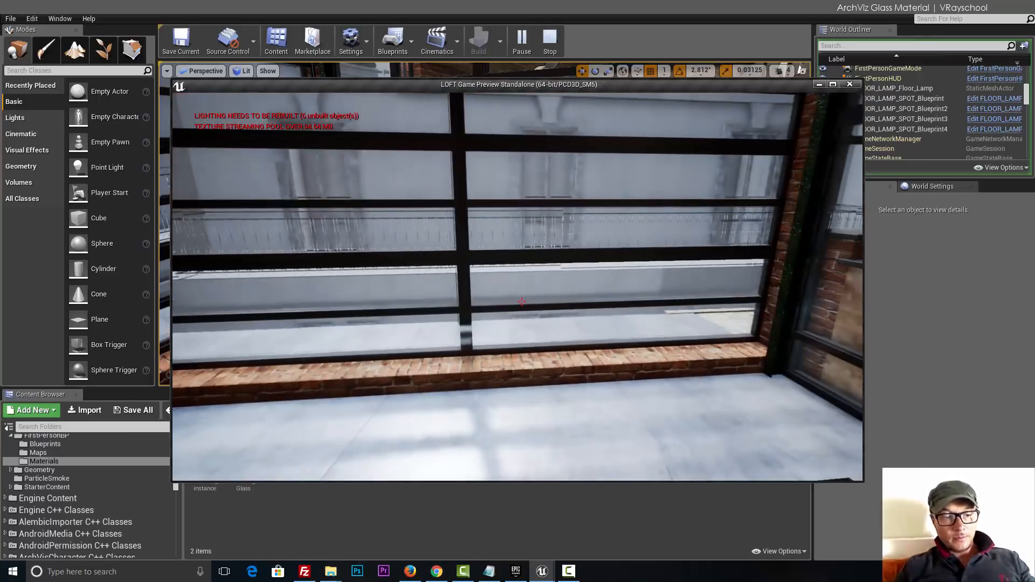
- Stop the game preview and open the Materials folder with the archviz glass material and instance
{"action": "left_click", "coordinate": [549, 40]}
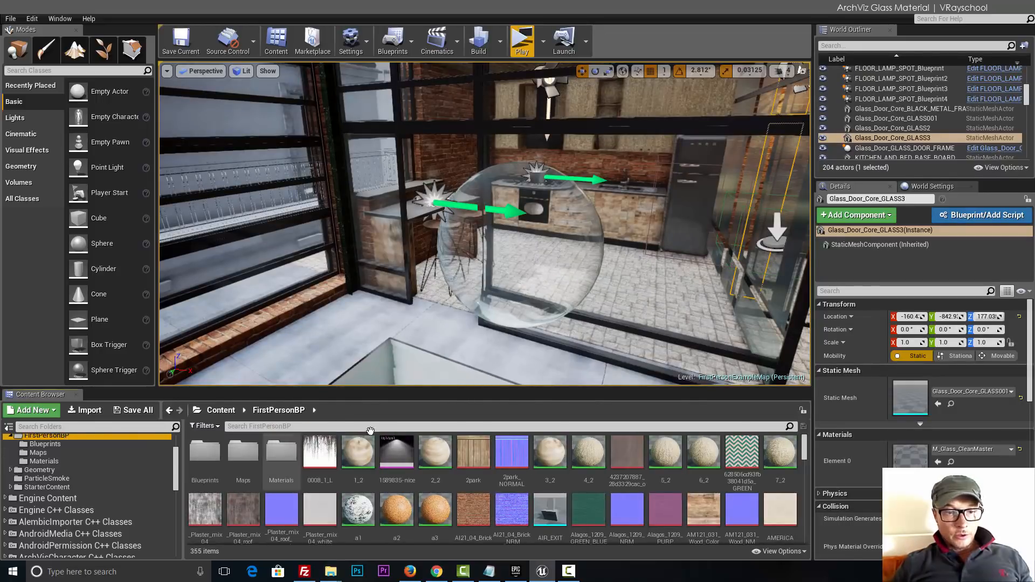
{"action": "mouse_move", "coordinate": [281, 454]}
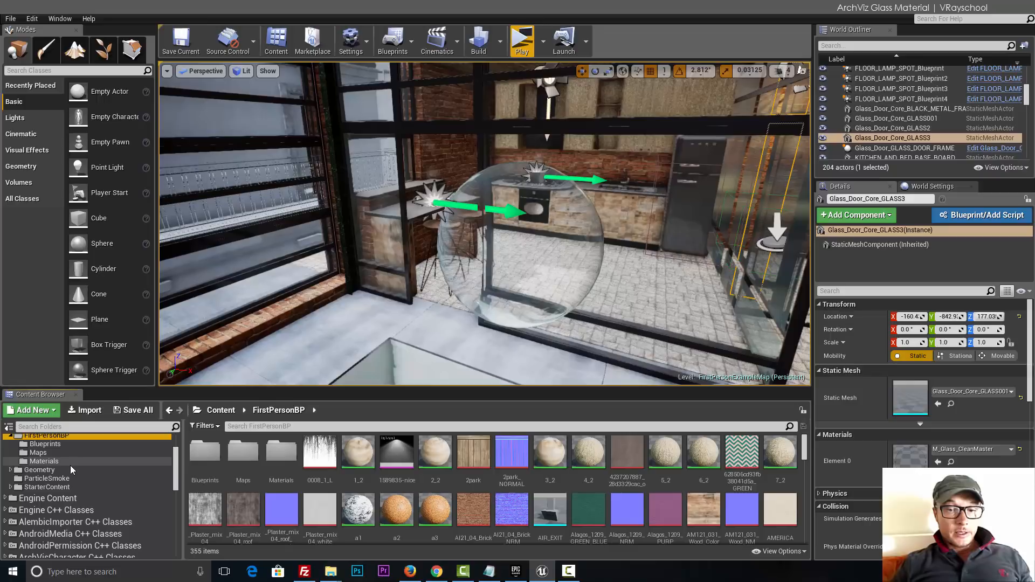
{"action": "left_click", "coordinate": [44, 461]}
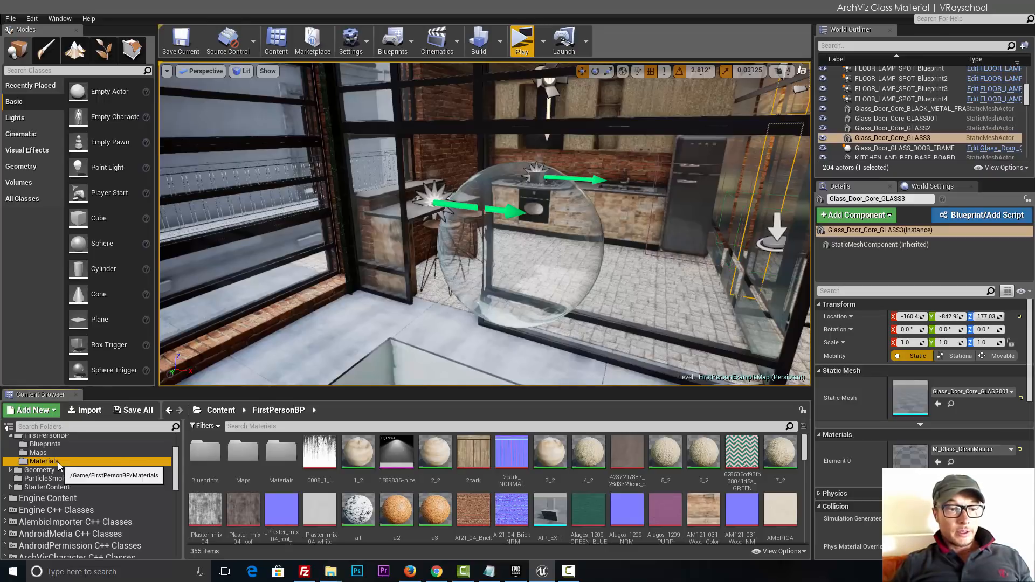
{"action": "left_click", "coordinate": [46, 435]}
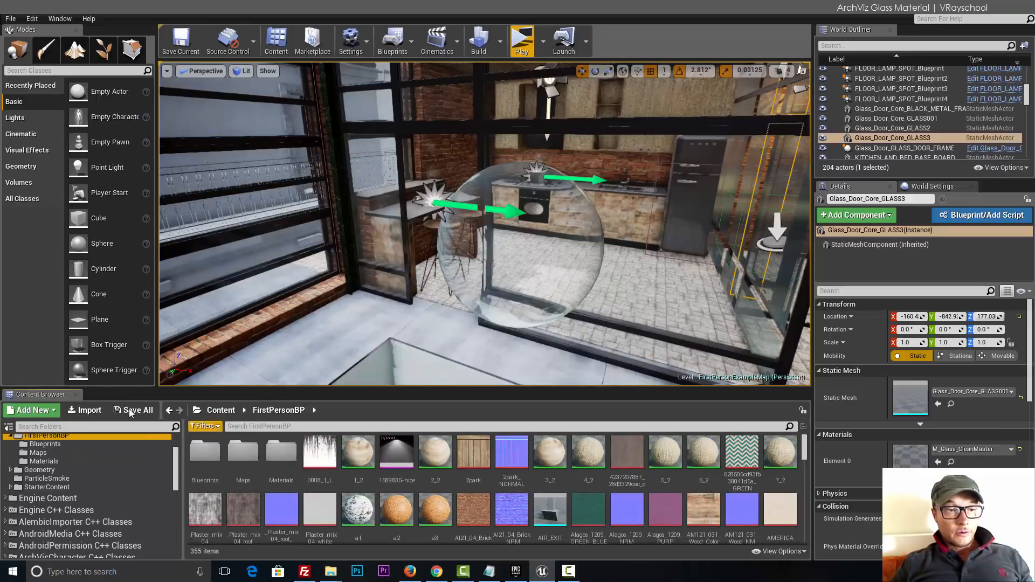
{"action": "left_click", "coordinate": [32, 410]}
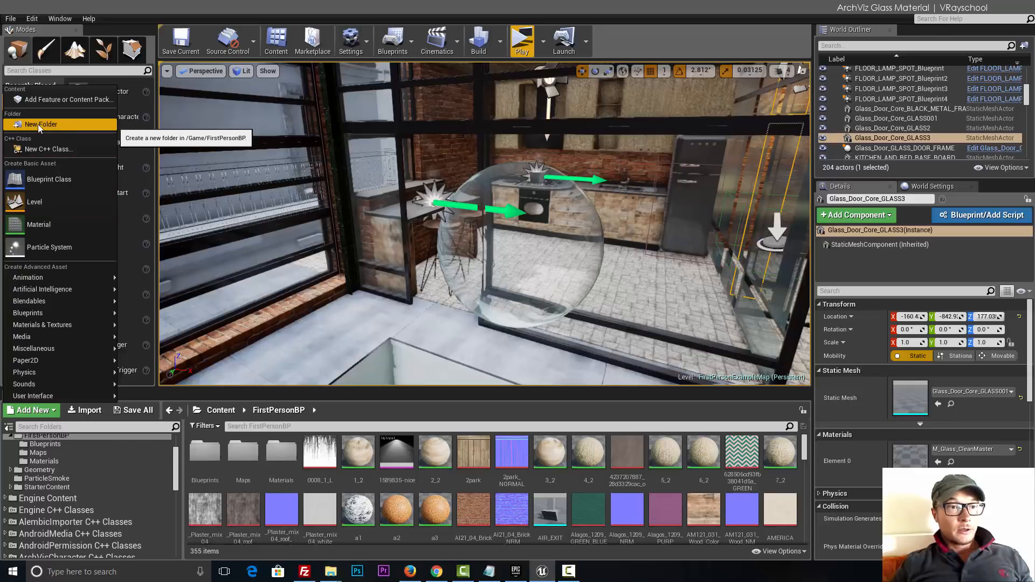
{"action": "left_click", "coordinate": [280, 452]}
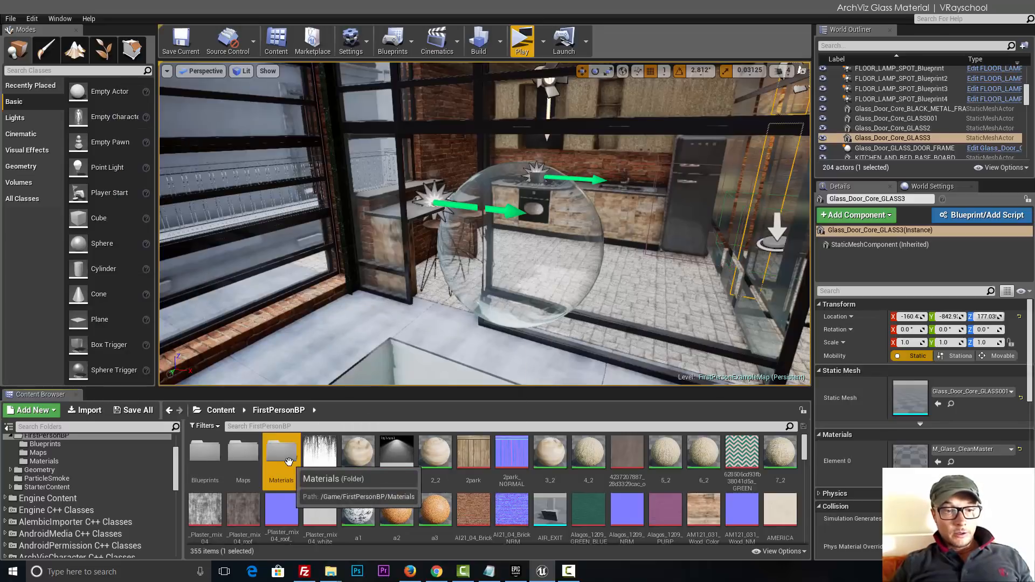
{"action": "double_click", "coordinate": [280, 452]}
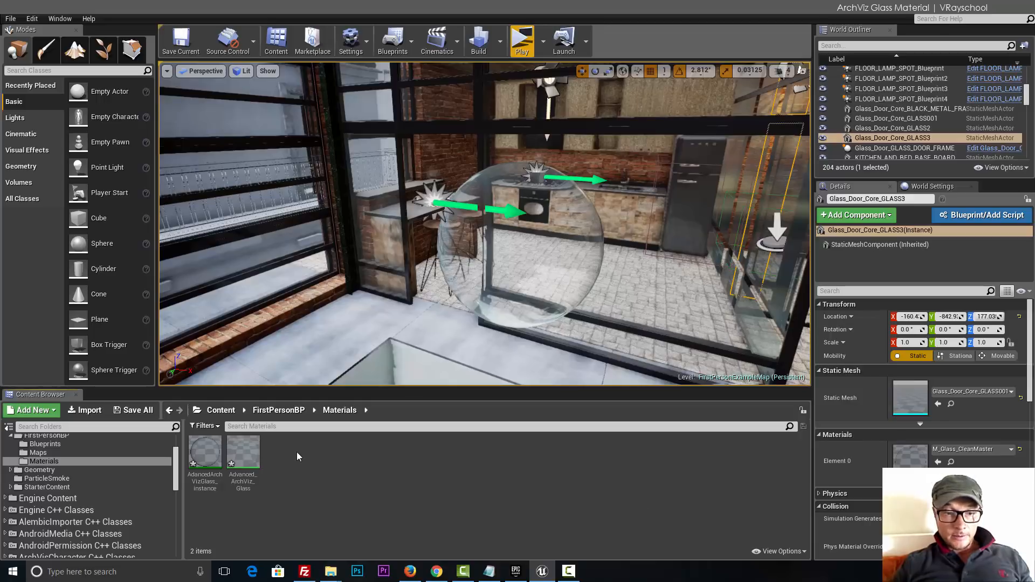
- Add a new Material asset in the Materials folder named ArchVizGlass
{"action": "left_click", "coordinate": [32, 410]}
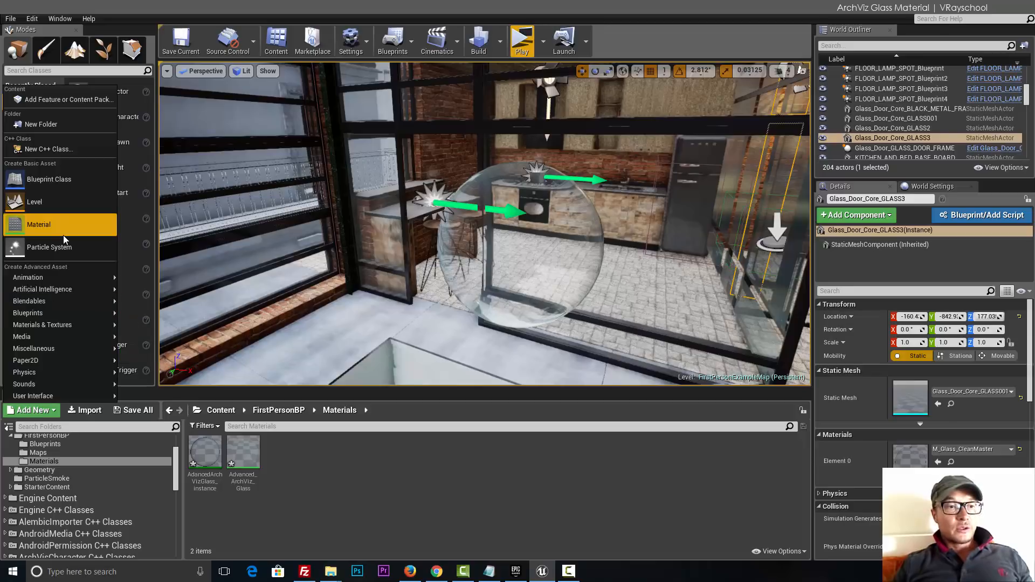
{"action": "mouse_move", "coordinate": [38, 224]}
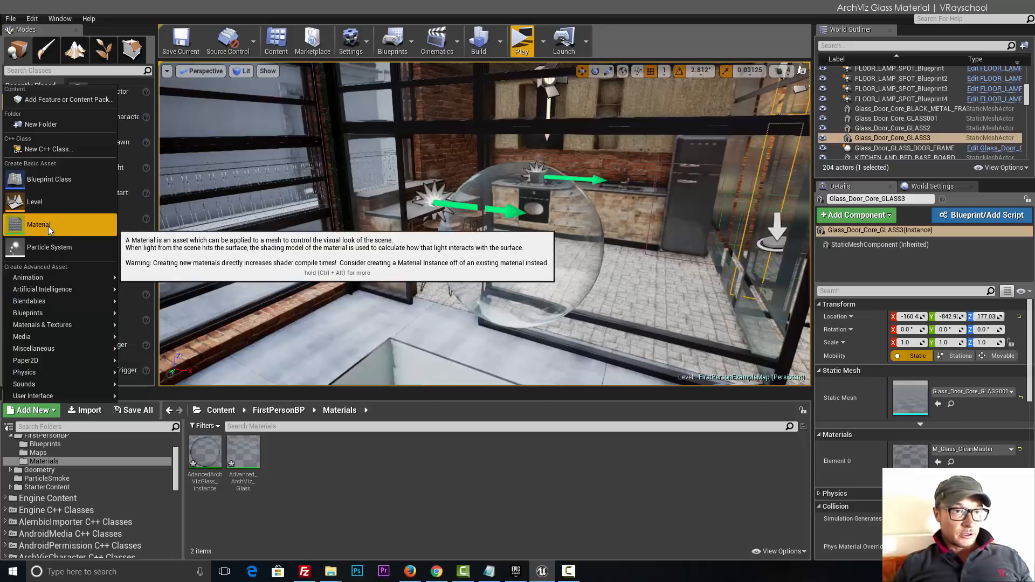
{"action": "left_click", "coordinate": [39, 225]}
{"action": "type", "text": "aRC"}
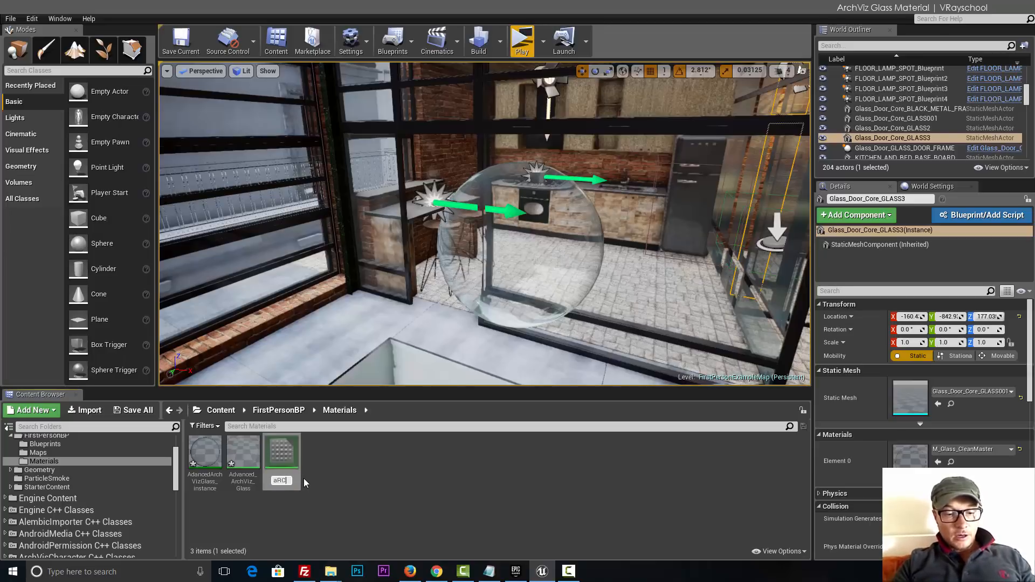
{"action": "type", "text": "ArchVizGlass"}
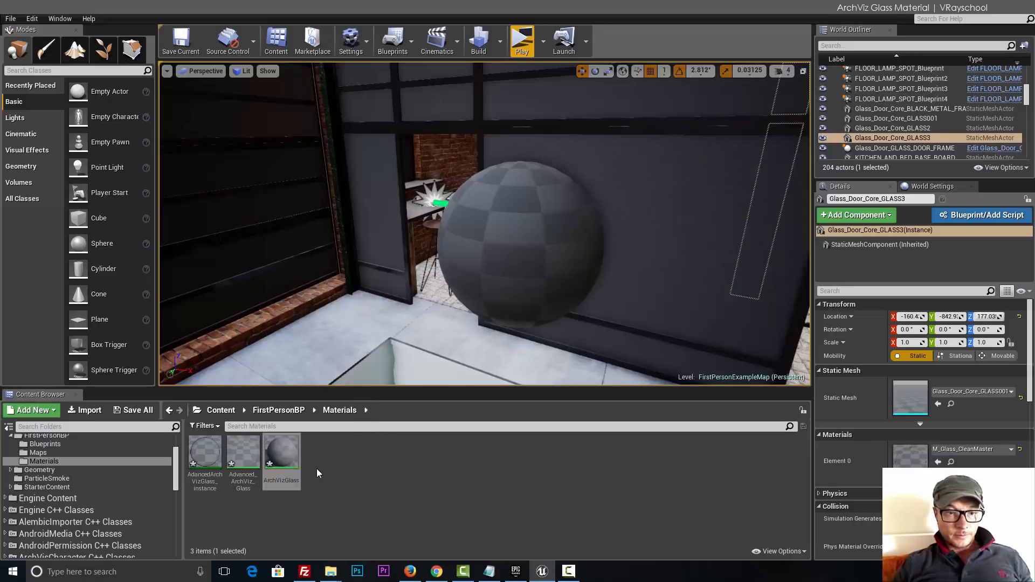
- Open ArchVizGlass in the Material Editor and maximize the editor window
{"action": "double_click", "coordinate": [281, 453]}
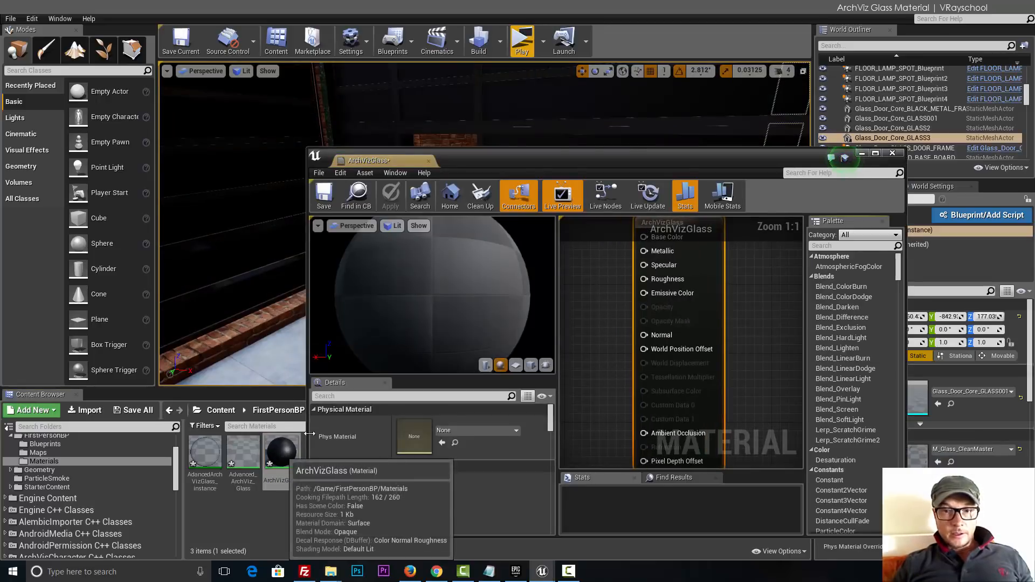
{"action": "left_click", "coordinate": [876, 153]}
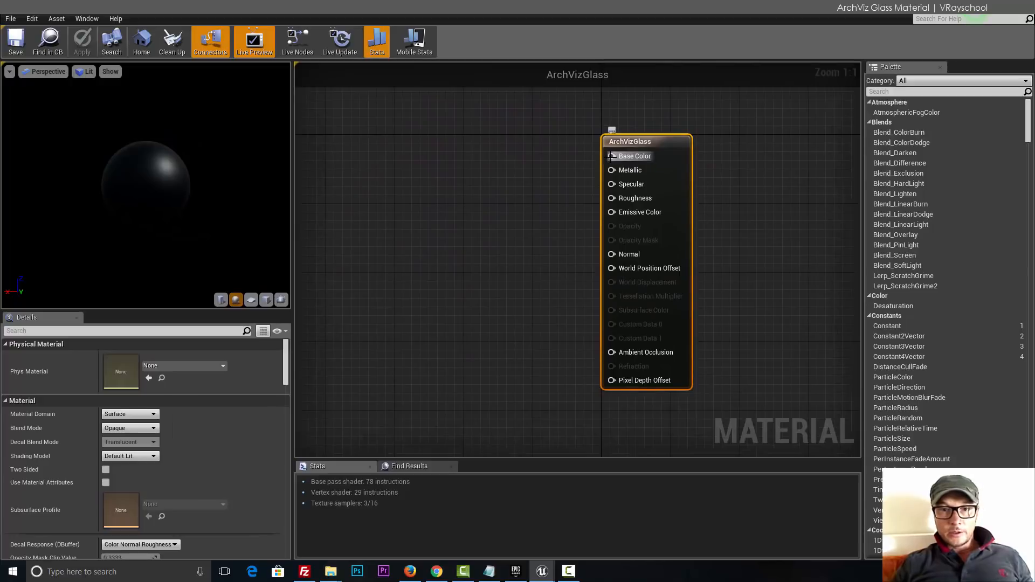
{"action": "mouse_move", "coordinate": [565, 162]}
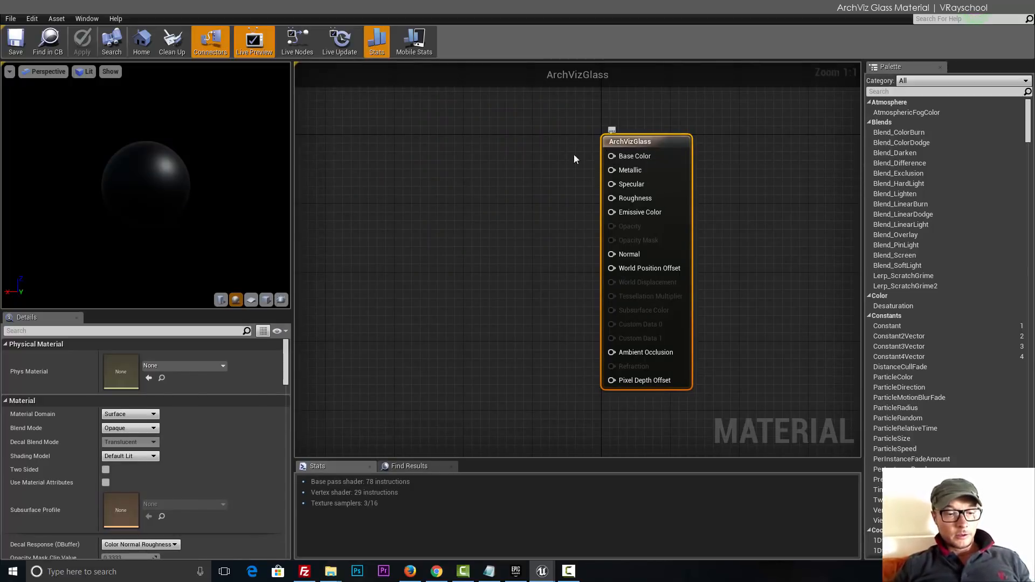
{"action": "mouse_move", "coordinate": [554, 156]}
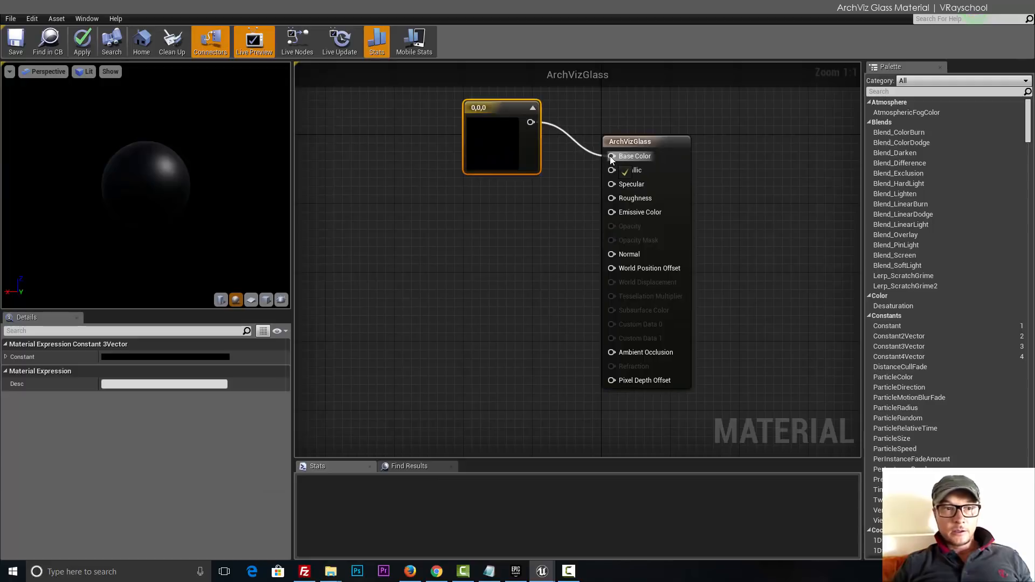
- Set the constant base colour to a pale blue-green in the Color Picker
{"action": "left_click", "coordinate": [611, 156]}
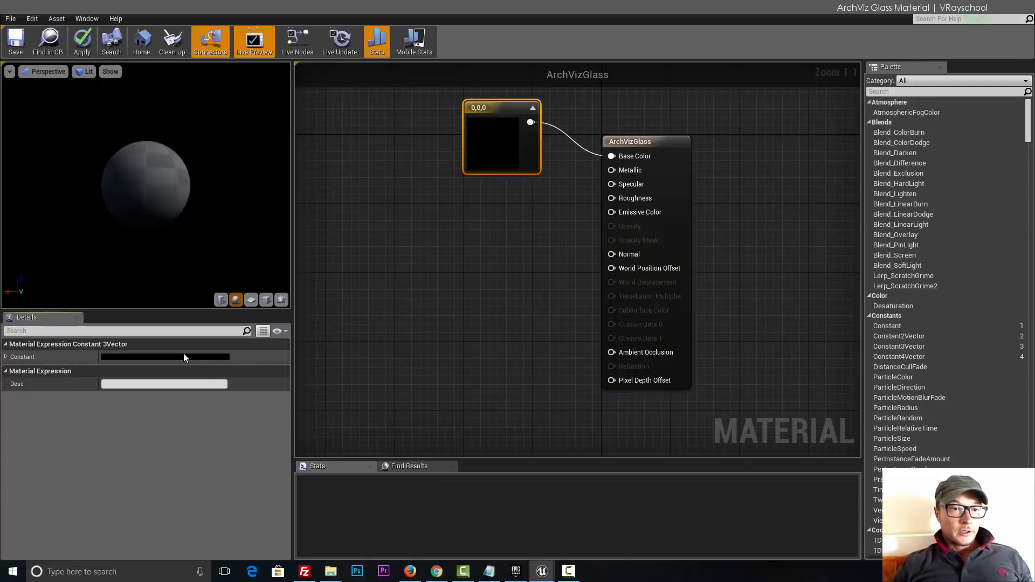
{"action": "left_click", "coordinate": [164, 356]}
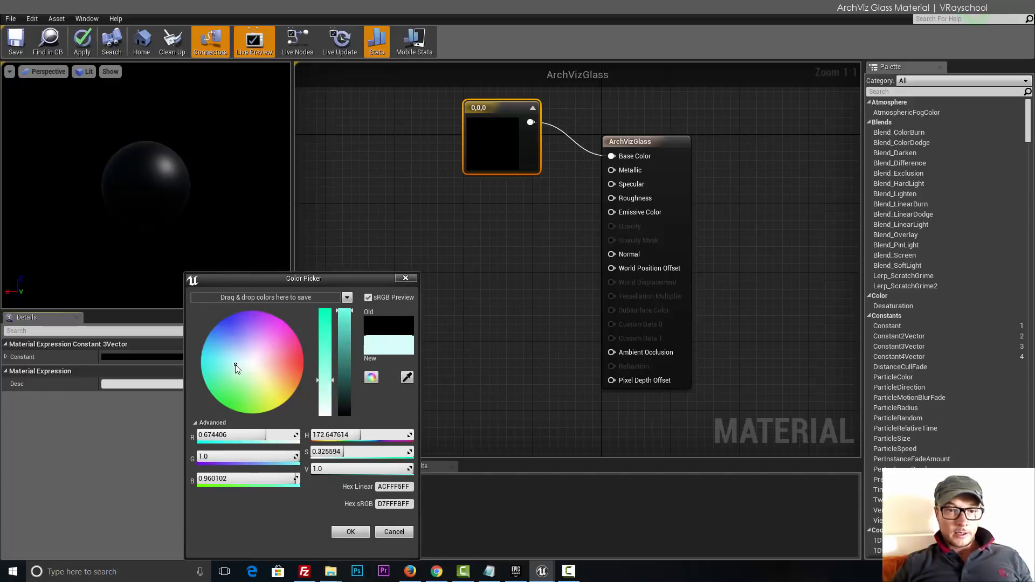
{"action": "left_click", "coordinate": [240, 363]}
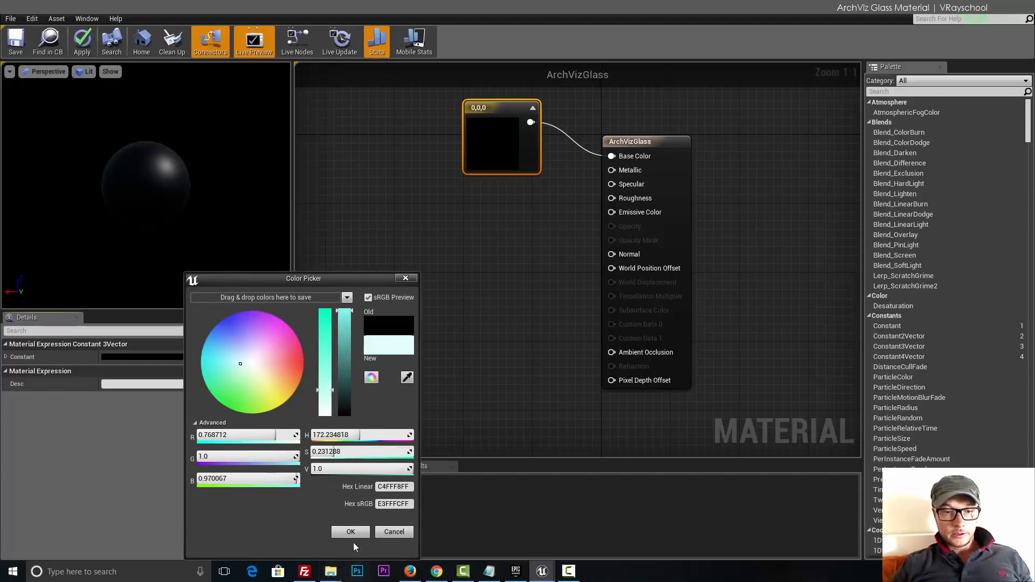
{"action": "left_click", "coordinate": [350, 532]}
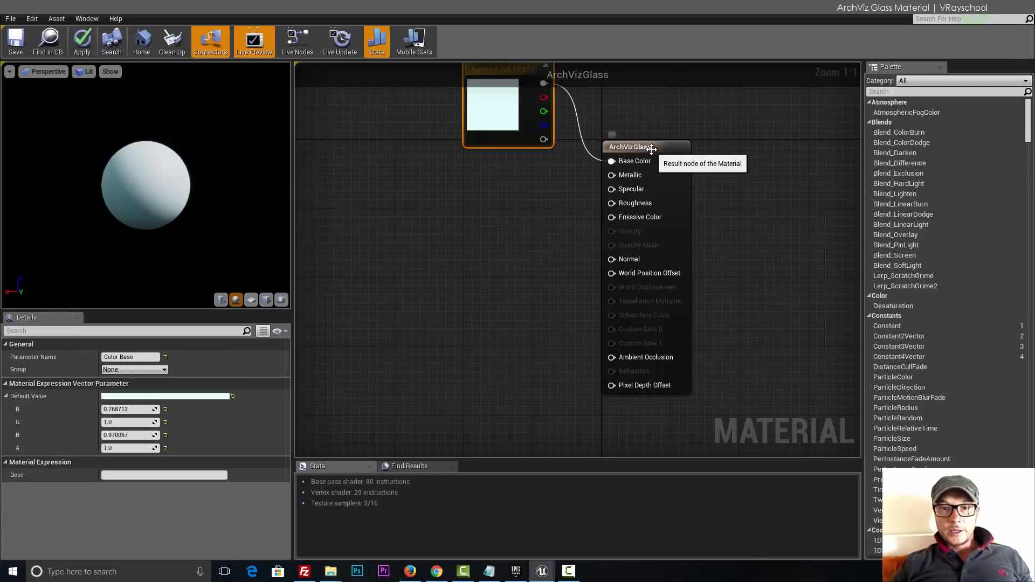
- Add a scalar parameter named Roughness, default 0, feeding the Roughness input
{"action": "left_click", "coordinate": [673, 147]}
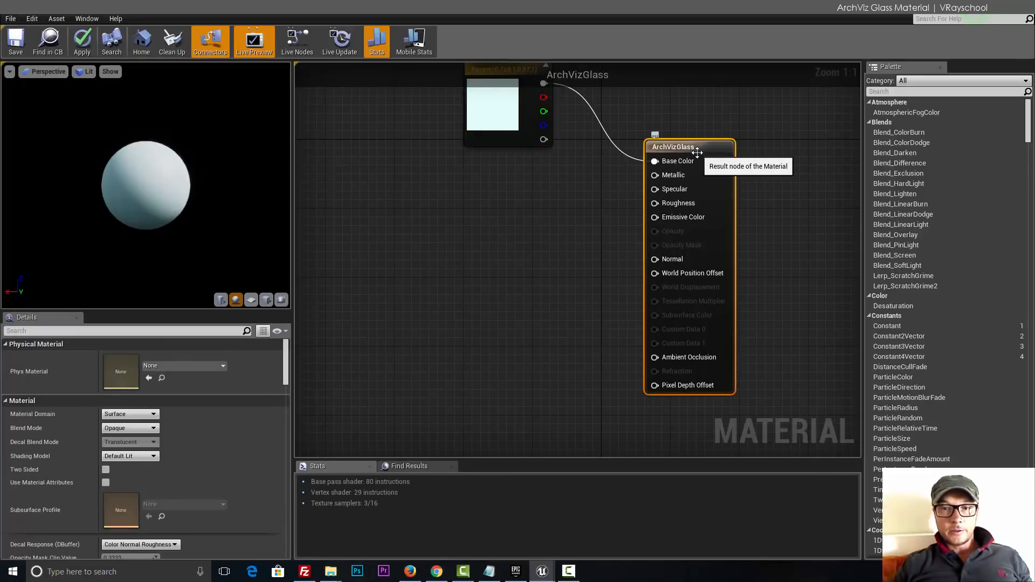
{"action": "mouse_move", "coordinate": [703, 185]}
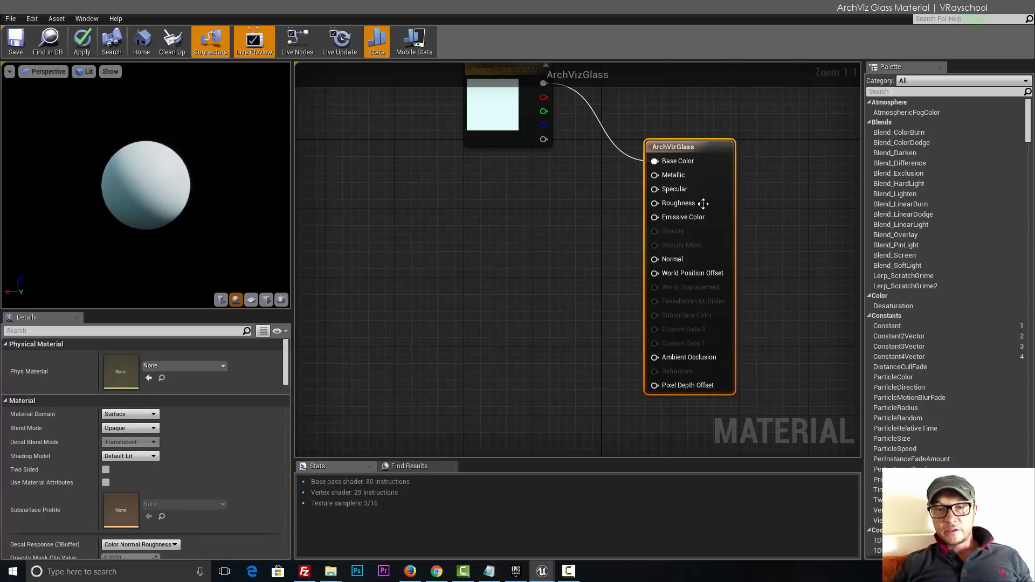
{"action": "mouse_move", "coordinate": [672, 175]}
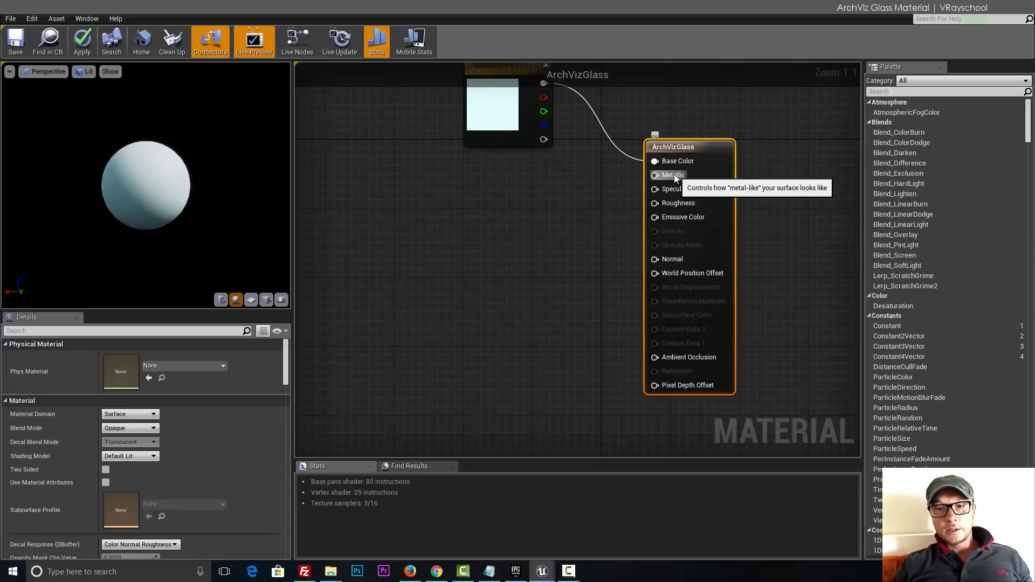
{"action": "mouse_move", "coordinate": [691, 246]}
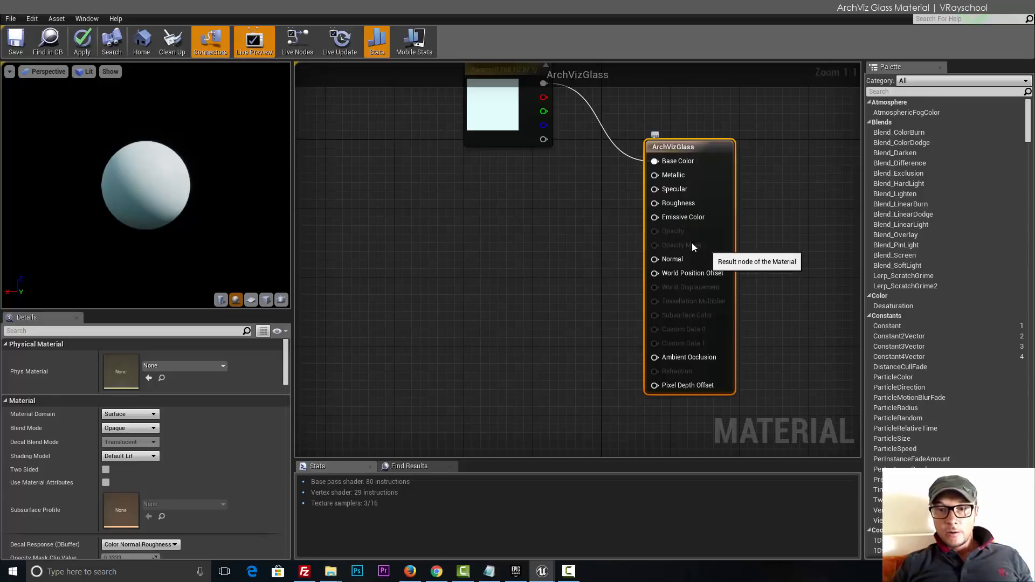
{"action": "mouse_move", "coordinate": [684, 379]}
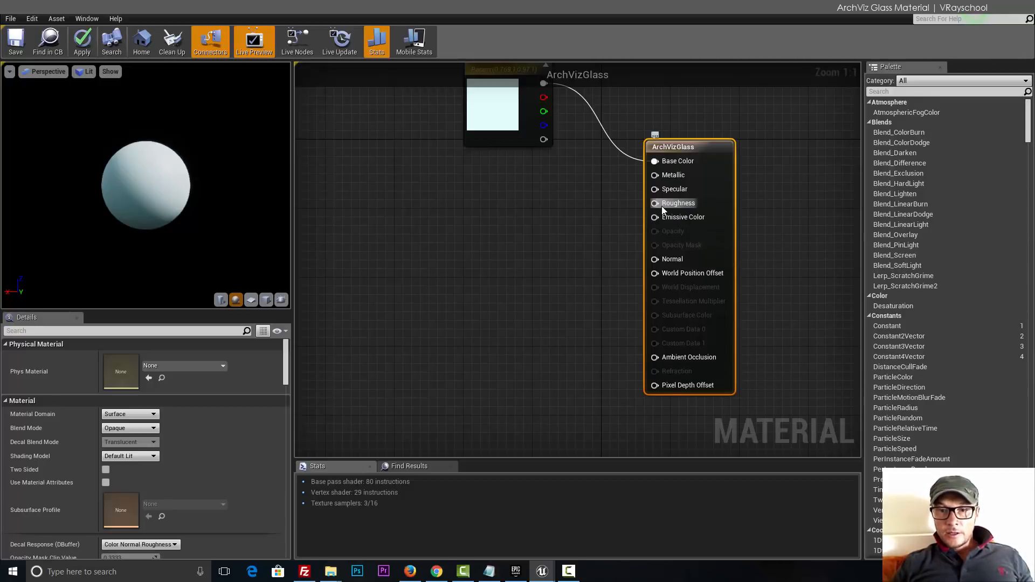
{"action": "mouse_move", "coordinate": [533, 231]}
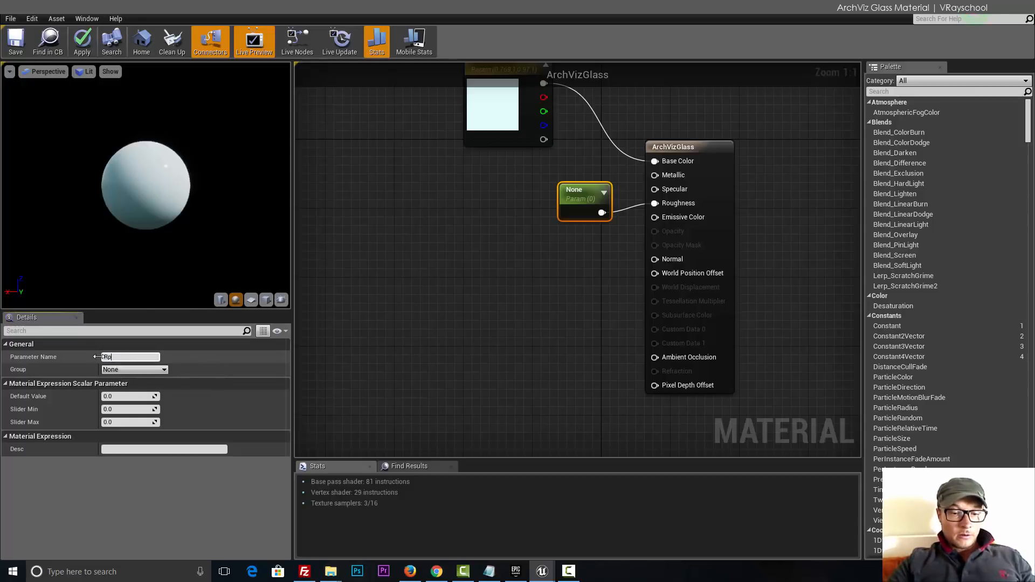
{"action": "type", "text": "Roughness"}
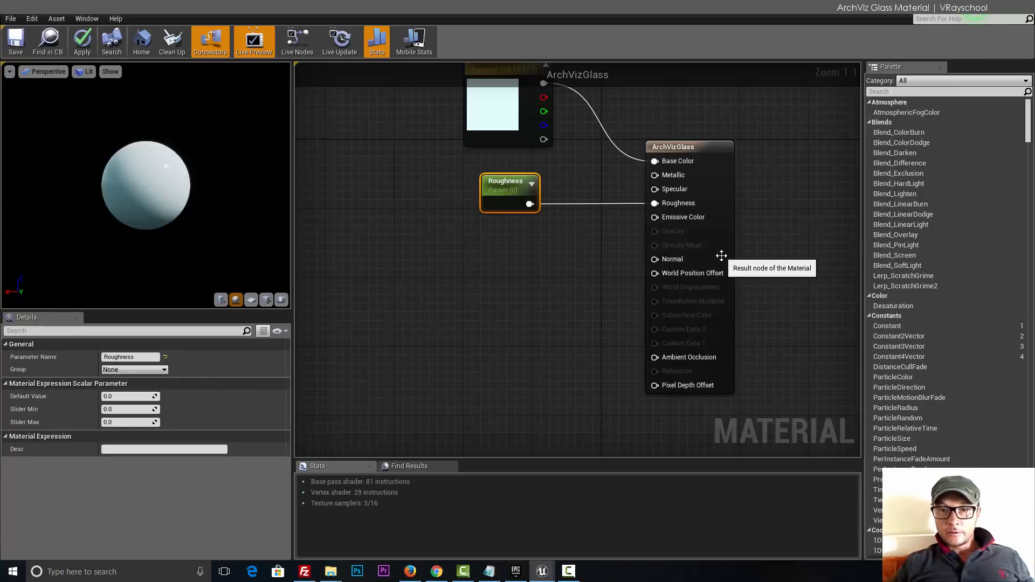
- Set Blend Mode to Translucent and Translucency Lighting Mode to Surface TranslucencyVolume
{"action": "left_click", "coordinate": [689, 146]}
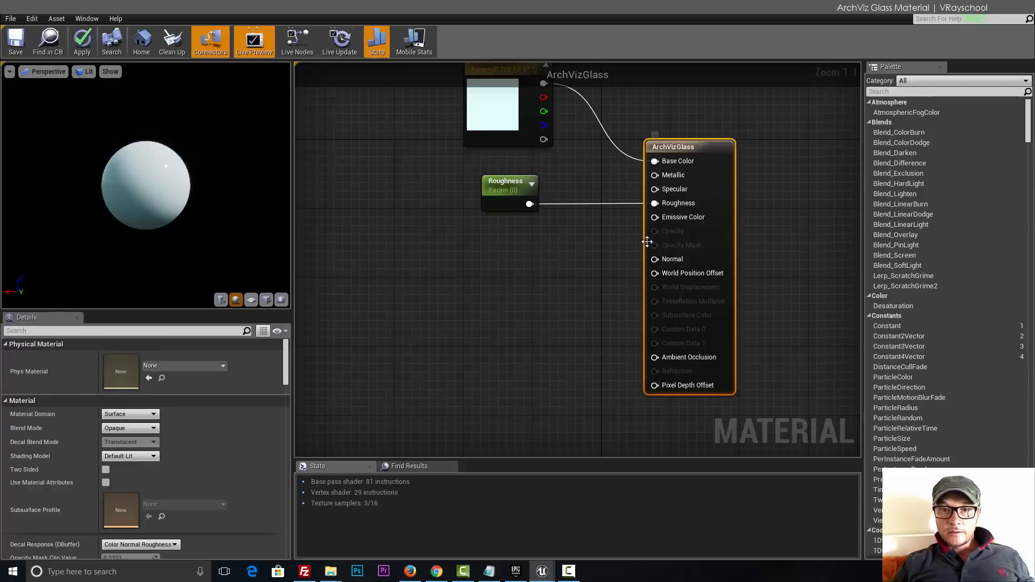
{"action": "left_click", "coordinate": [129, 415]}
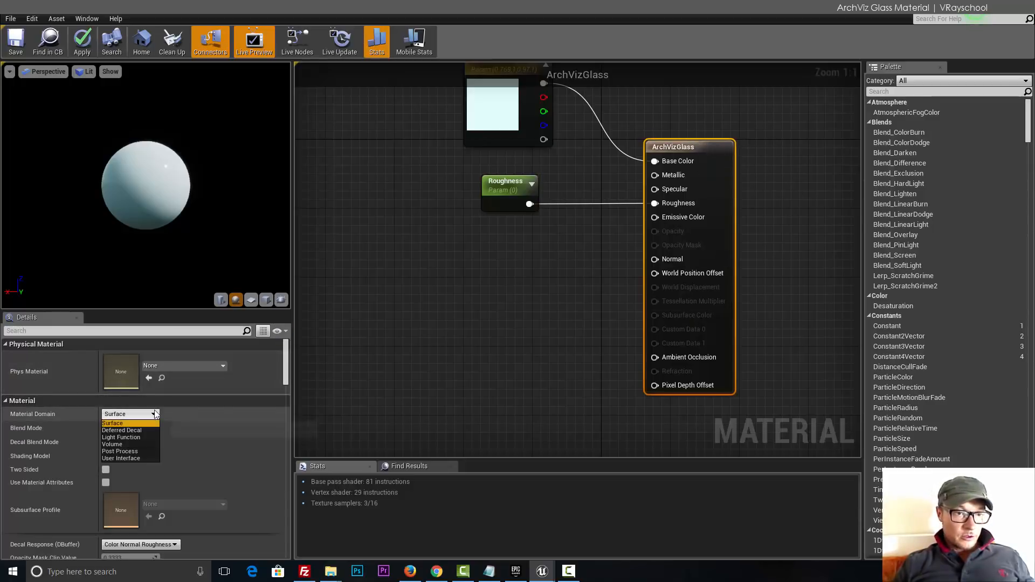
{"action": "left_click", "coordinate": [130, 427]}
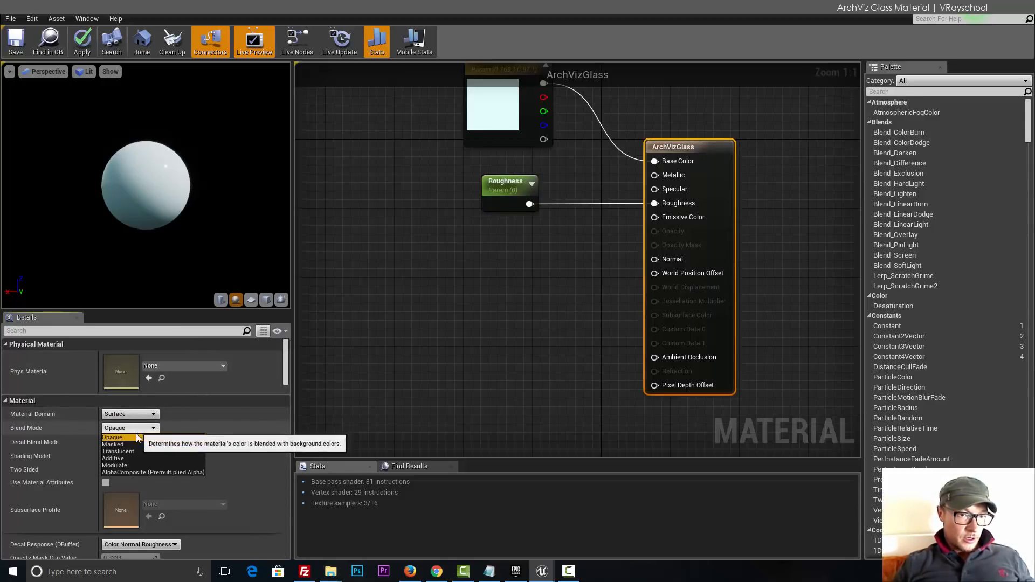
{"action": "mouse_move", "coordinate": [118, 459]}
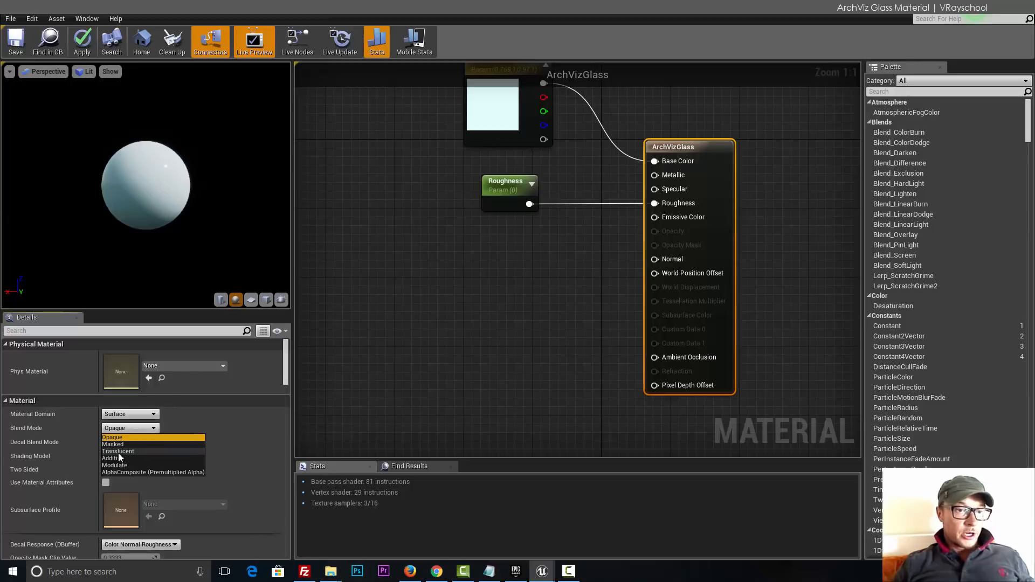
{"action": "left_click", "coordinate": [119, 452]}
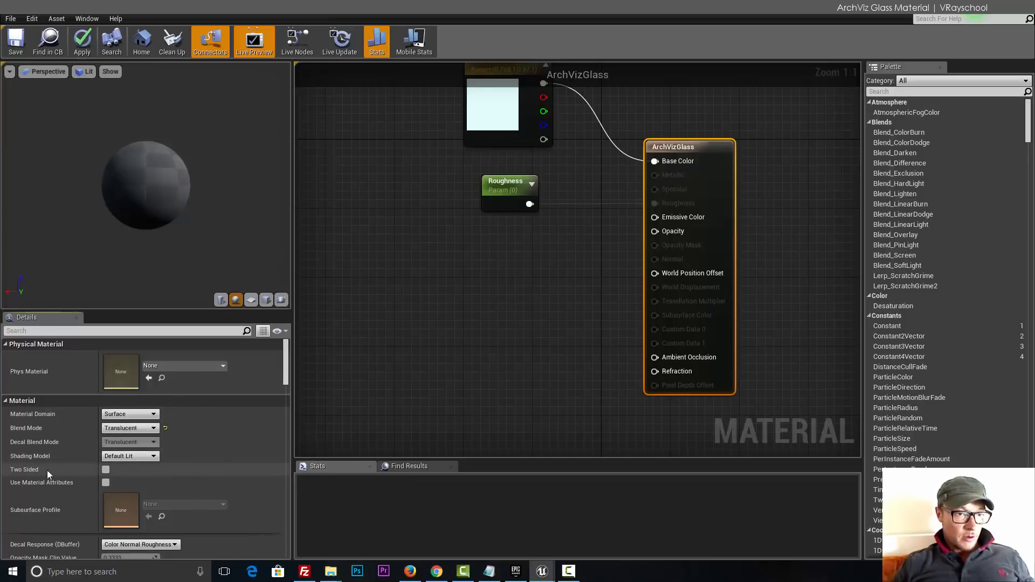
{"action": "mouse_move", "coordinate": [281, 379]}
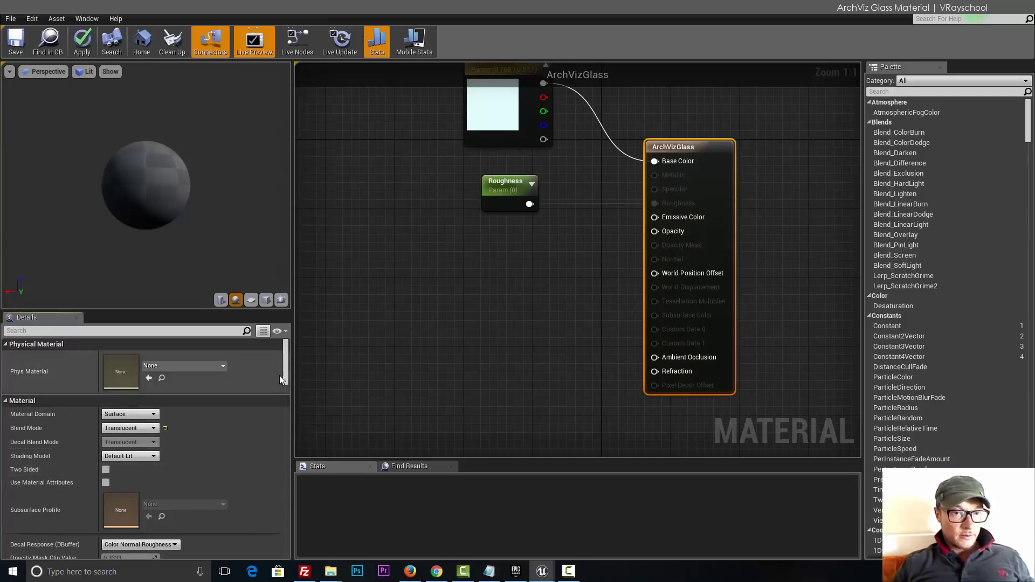
{"action": "scroll", "scroll_direction": "down", "scroll_amount": 3}
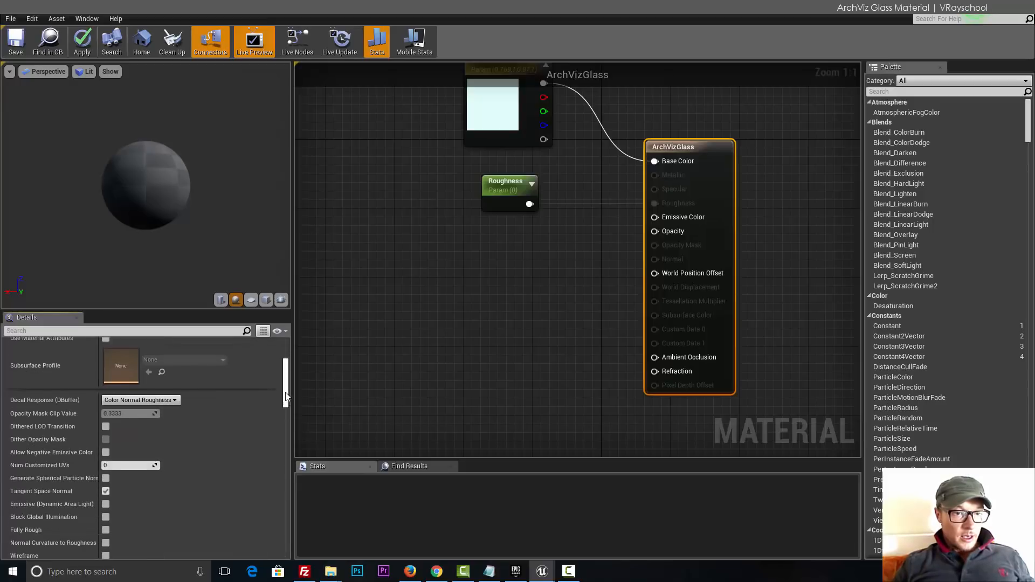
{"action": "scroll", "scroll_direction": "down", "scroll_amount": 3}
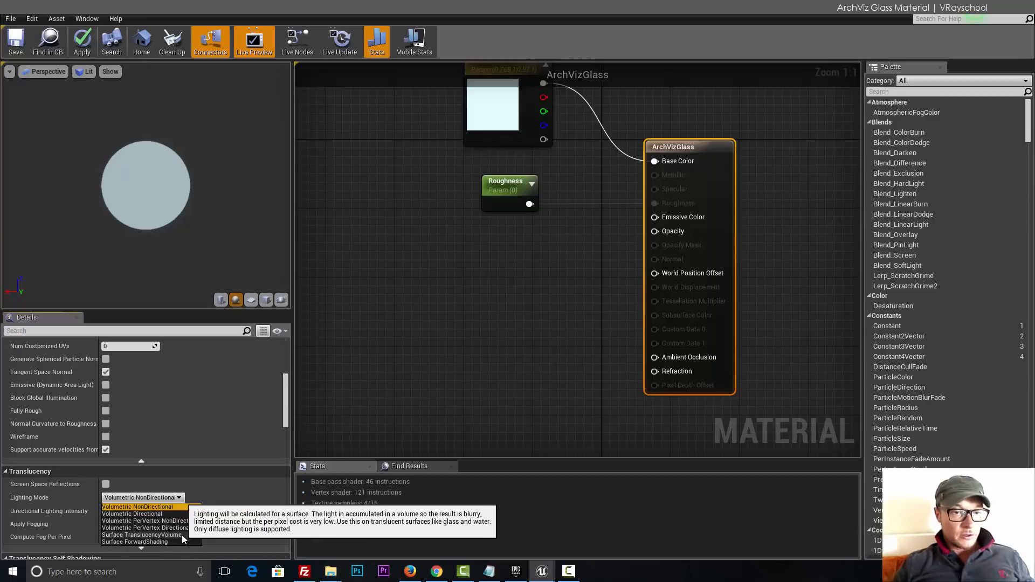
{"action": "left_click", "coordinate": [139, 535]}
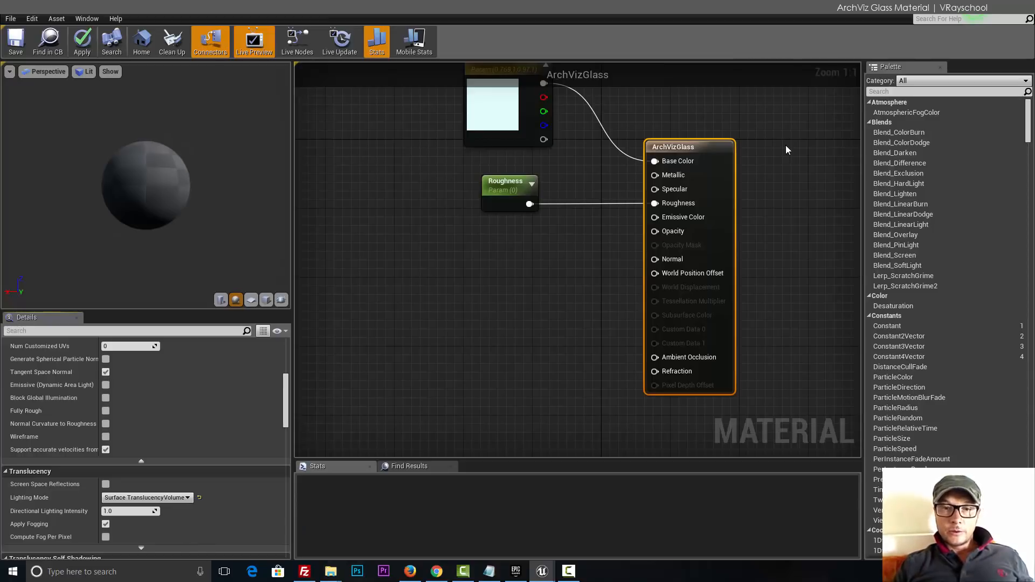
{"action": "mouse_move", "coordinate": [665, 211]}
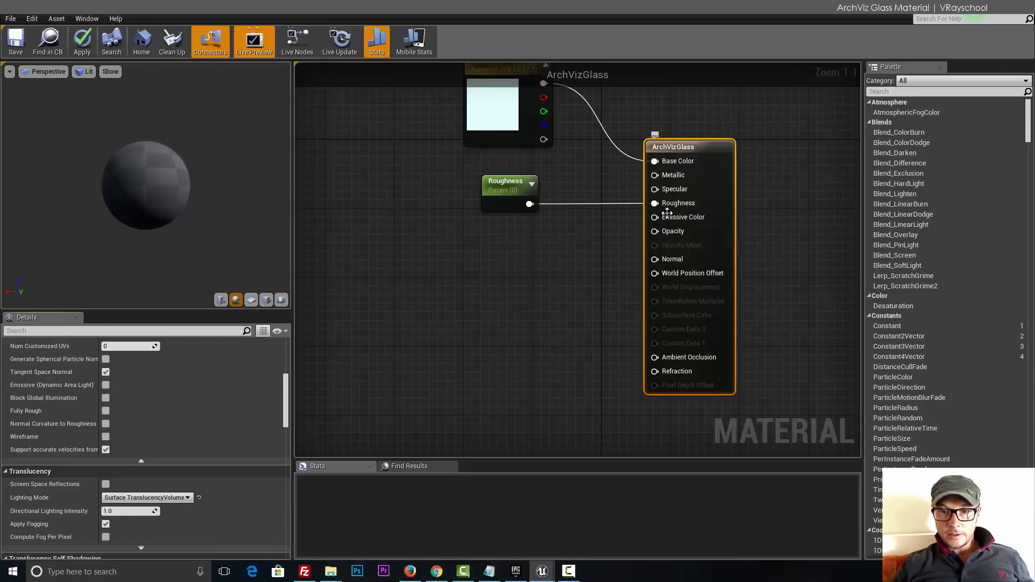
{"action": "mouse_move", "coordinate": [683, 246]}
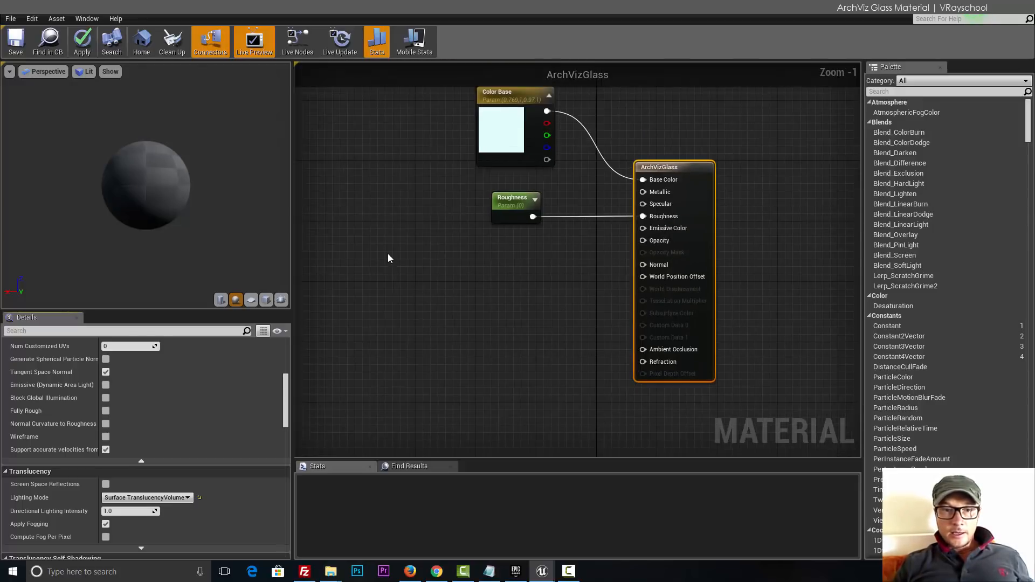
{"action": "mouse_move", "coordinate": [387, 252]}
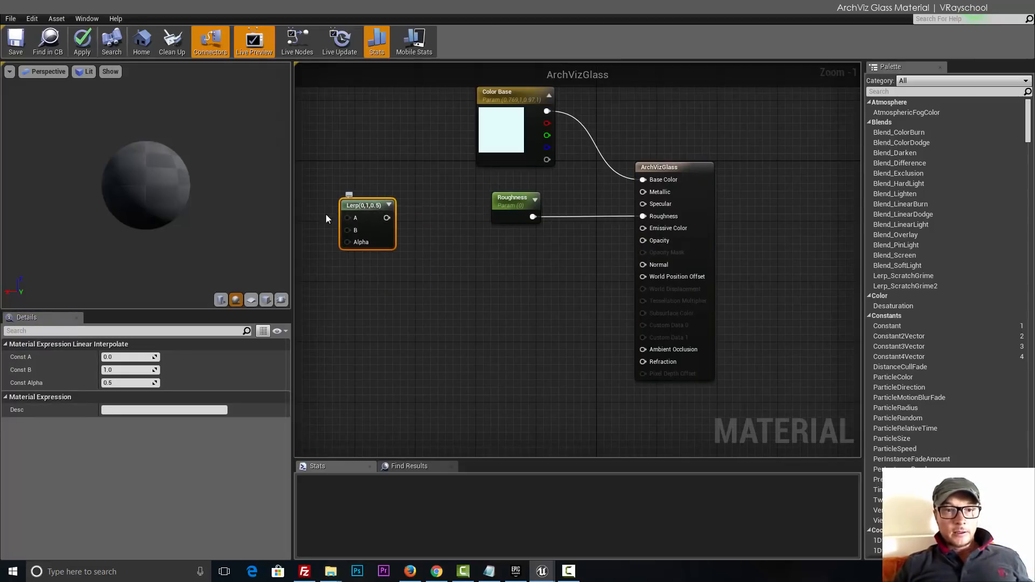
{"action": "mouse_move", "coordinate": [332, 233]}
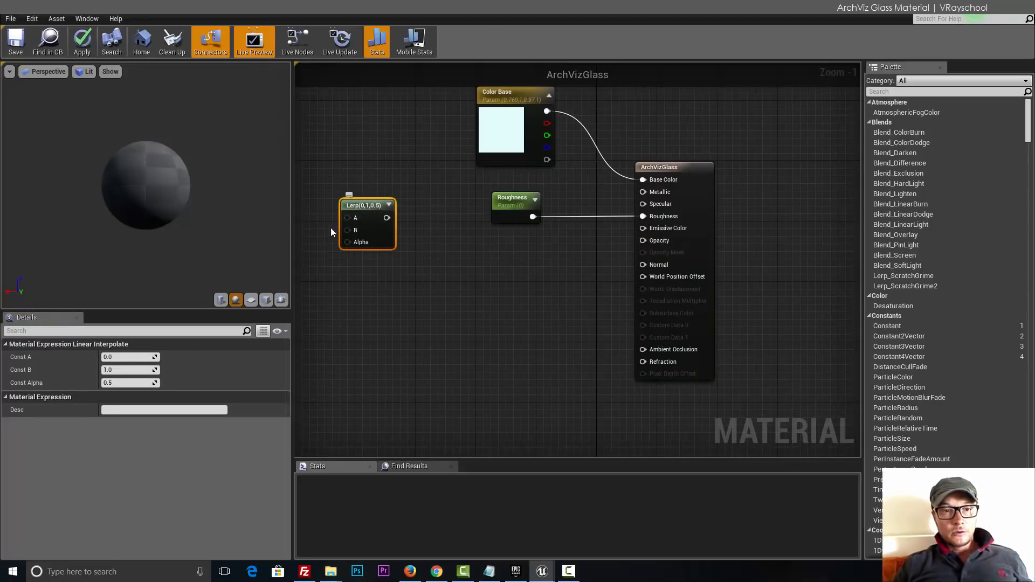
{"action": "mouse_move", "coordinate": [393, 224]}
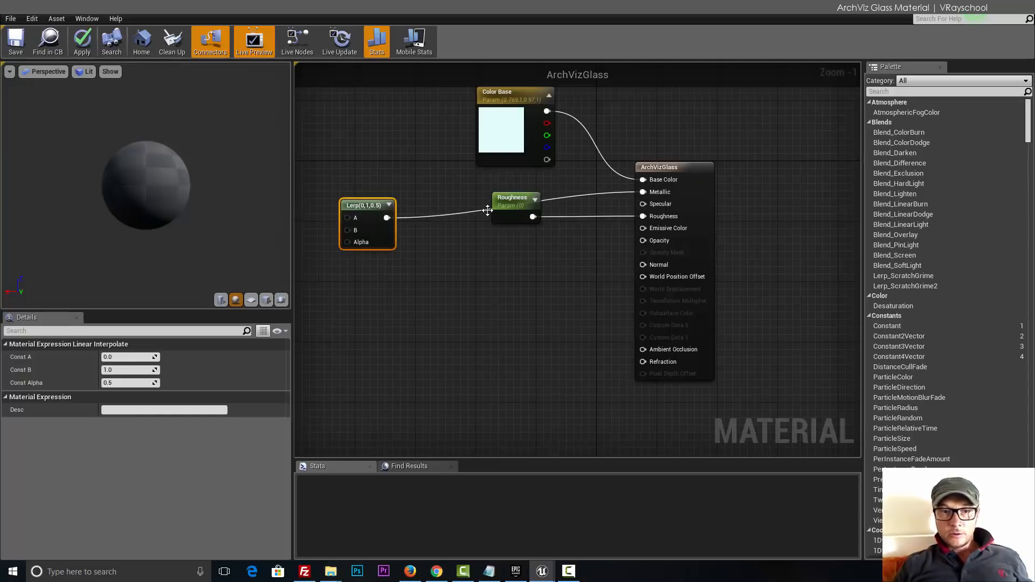
- Wire a Lerp into Metallic, fed by scalar parameters Reflection Front and Reflection Side
{"action": "left_click_drag", "start_coordinate": [367, 205], "coordinate": [359, 182]}
{"action": "type", "text": "c"}
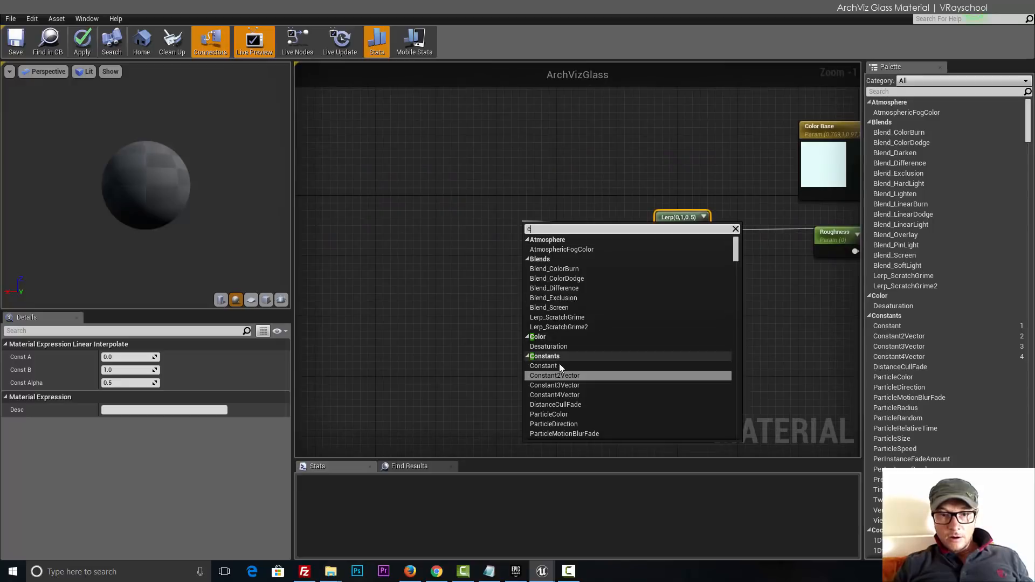
{"action": "left_click", "coordinate": [544, 366]}
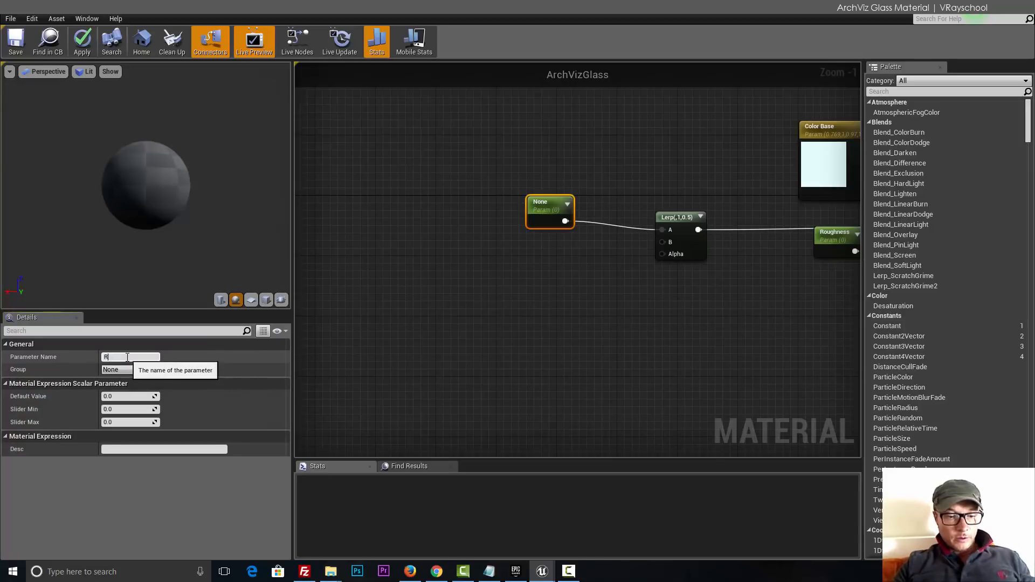
{"action": "type", "text": "Reflection Front_1"}
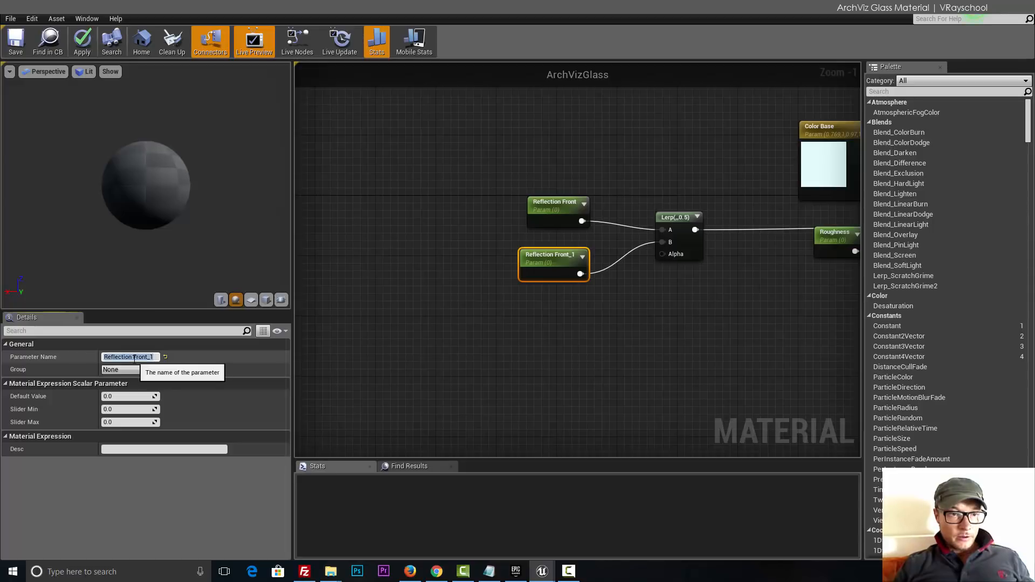
{"action": "type", "text": "Reflection Side"}
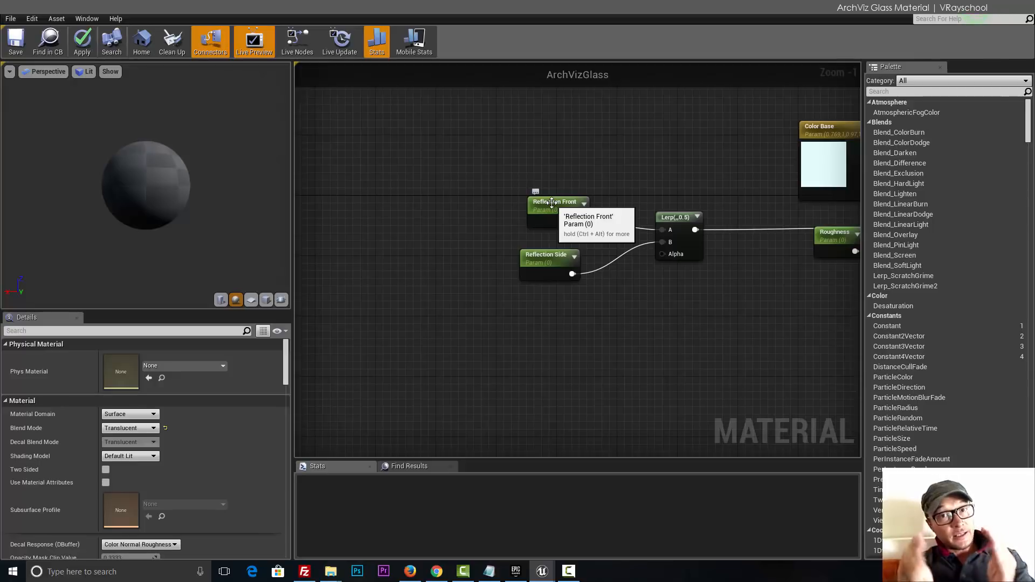
{"action": "mouse_move", "coordinate": [604, 302]}
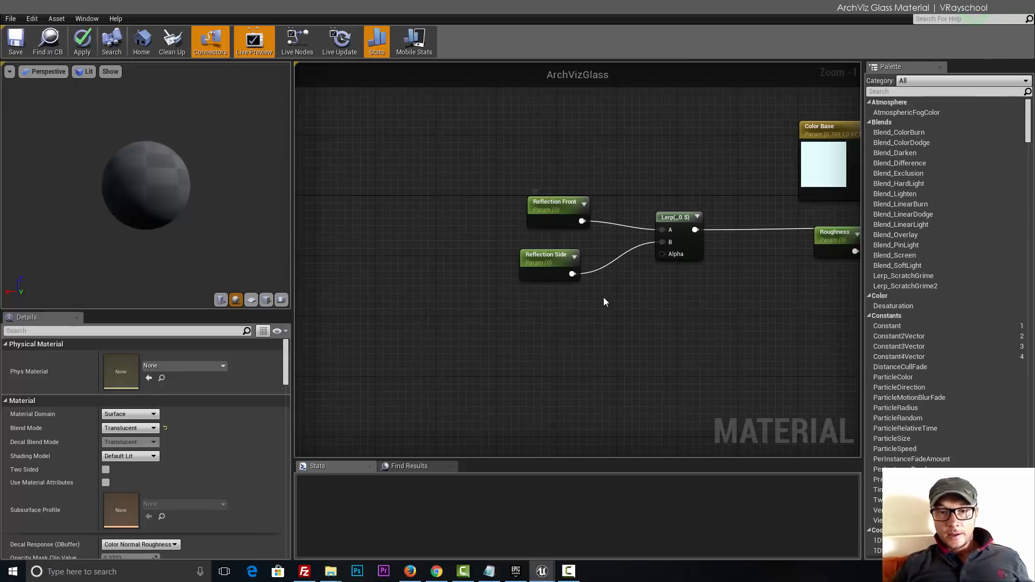
- Duplicate the Reflection Front/Side parameters and their Lerp, feeding the copy into Opacity
{"action": "left_click", "coordinate": [549, 256]}
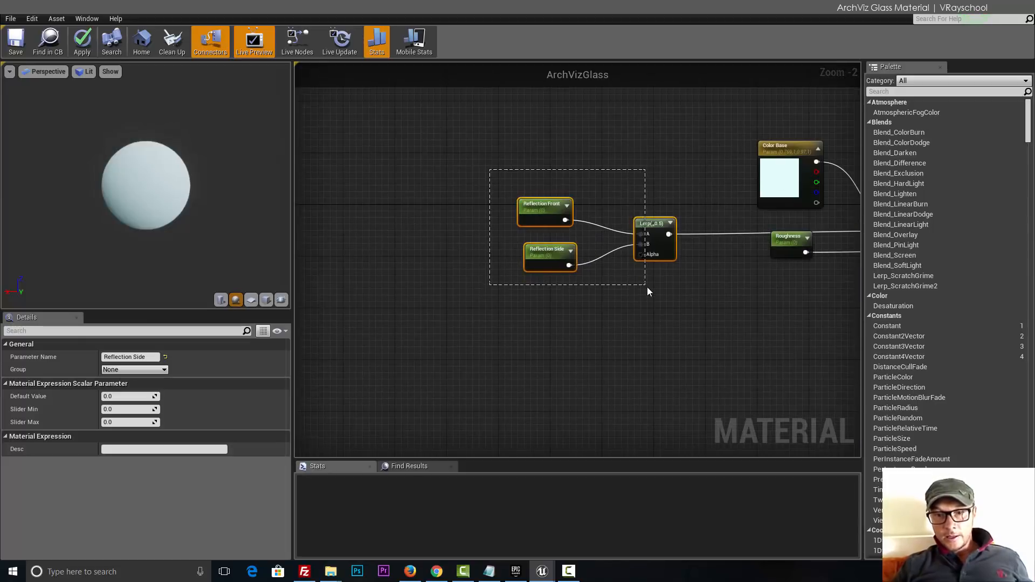
{"action": "left_click", "coordinate": [647, 292]}
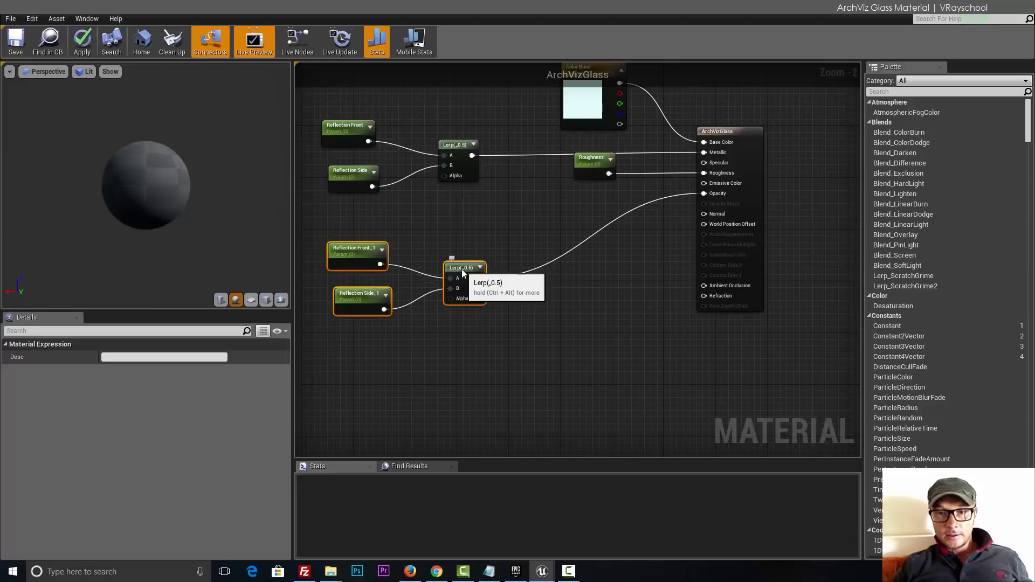
{"action": "mouse_move", "coordinate": [311, 373]}
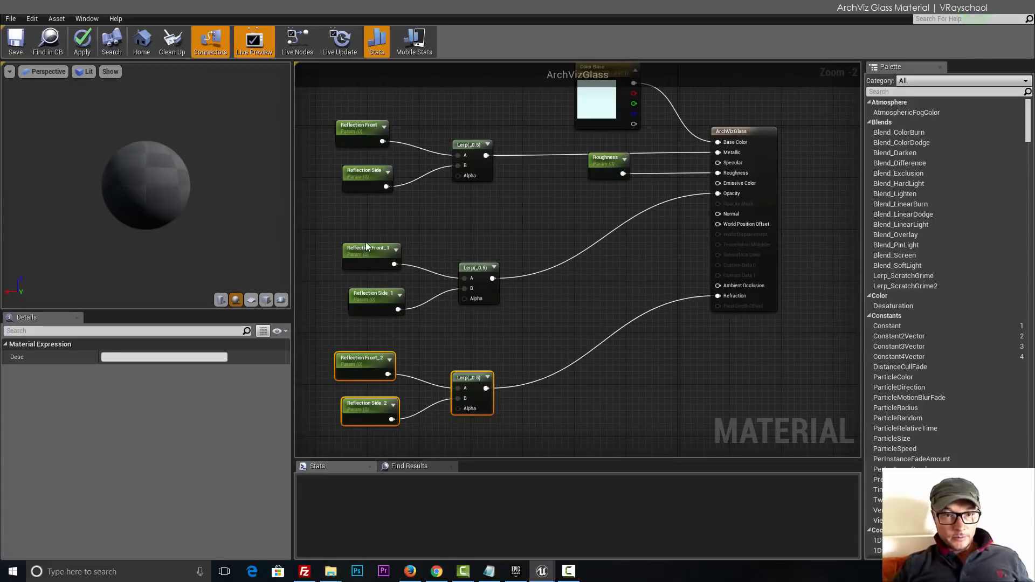
- Rename the first duplicated parameter pair to Opacity Front and Opacity Side
{"action": "left_click", "coordinate": [371, 251]}
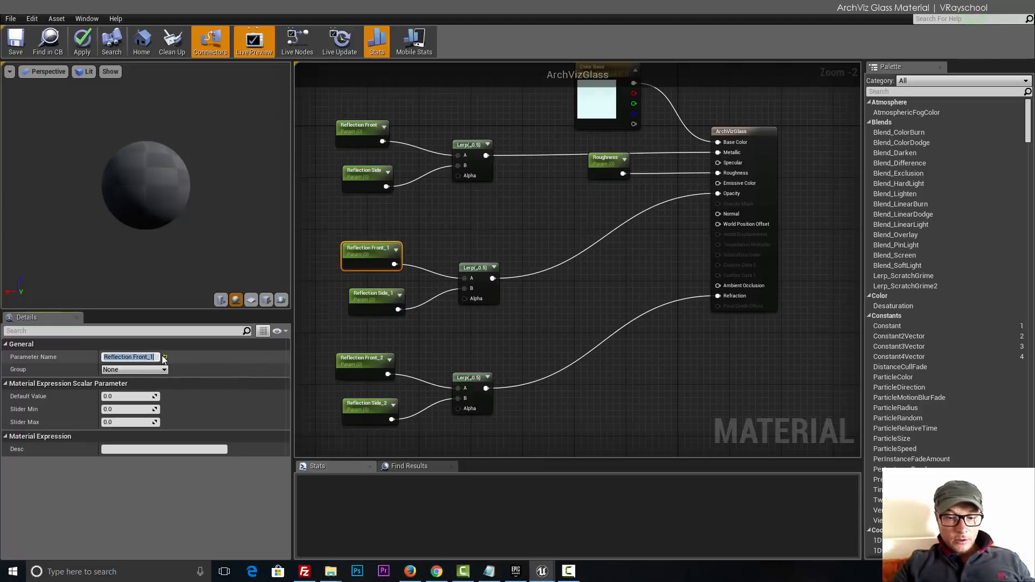
{"action": "type", "text": "Opacity Front"}
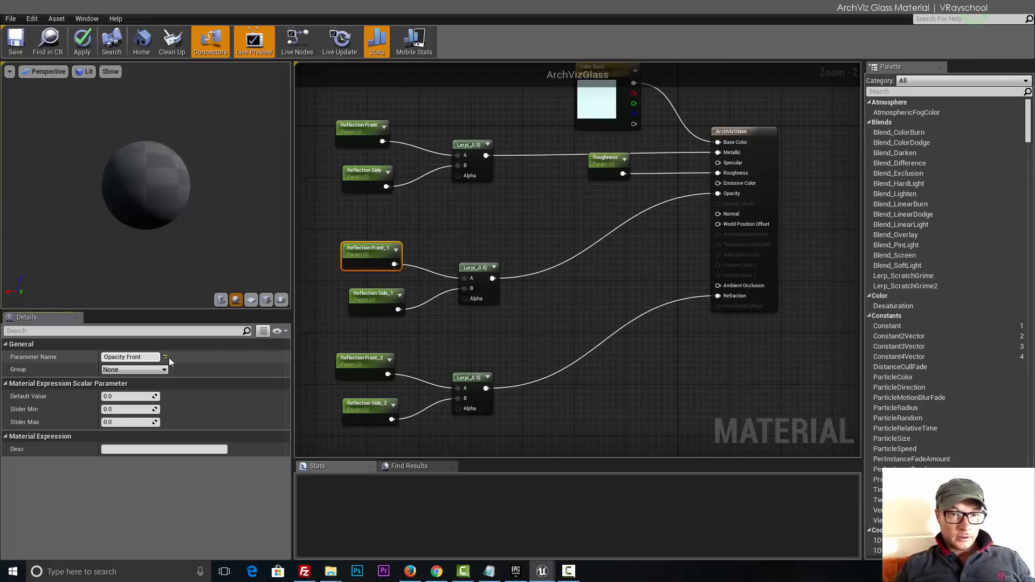
{"action": "left_click", "coordinate": [376, 301]}
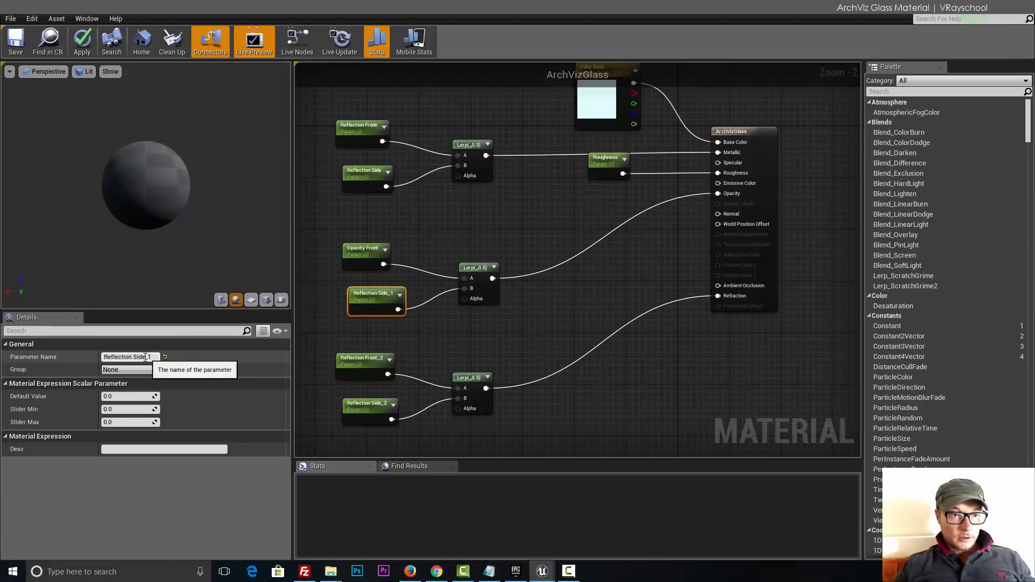
{"action": "type", "text": "Opacity Side"}
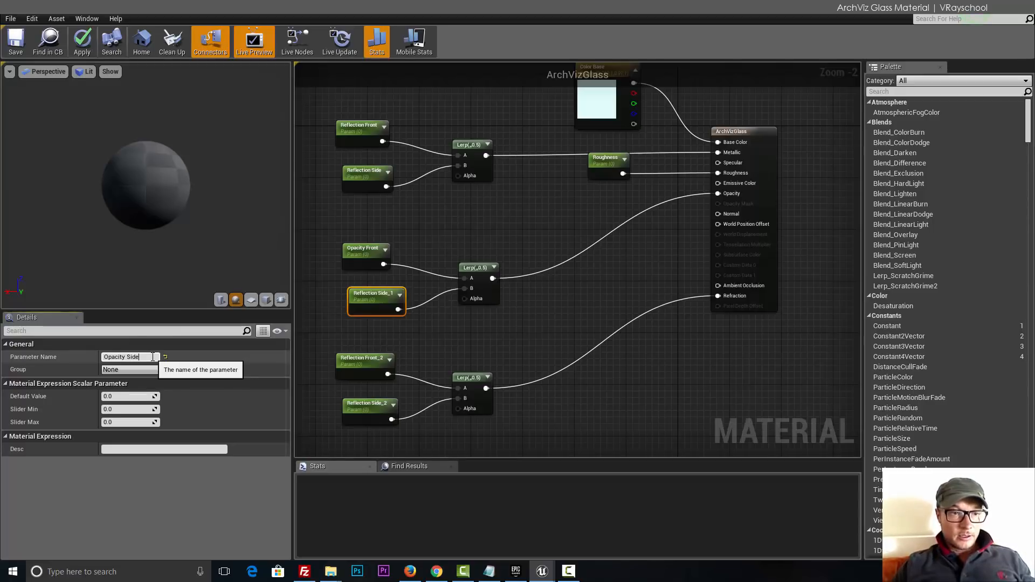
- Rename the second pair to Refraction Front and Refraction Side, then check both names
{"action": "left_click", "coordinate": [365, 358]}
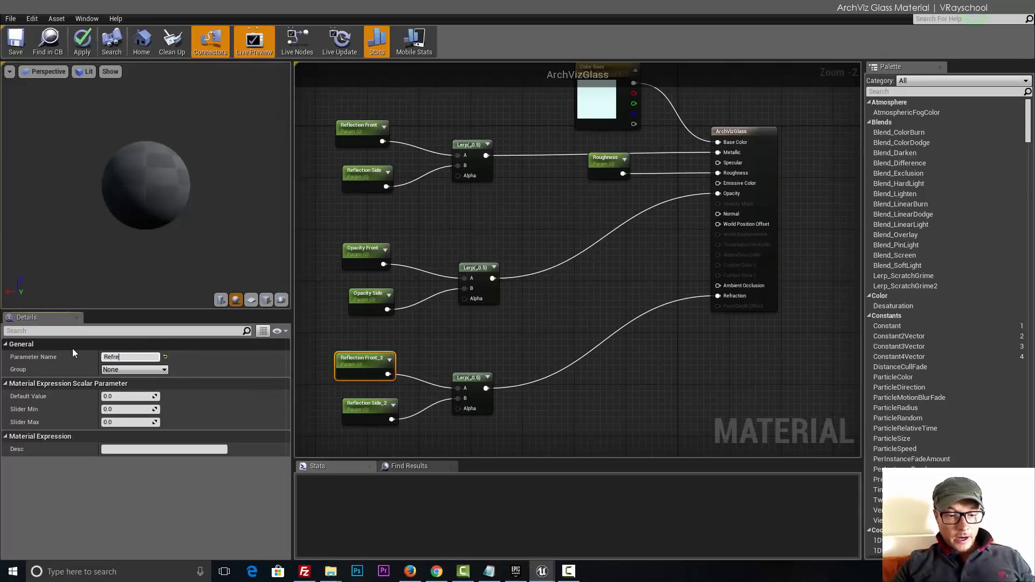
{"action": "type", "text": "Refreaction front"}
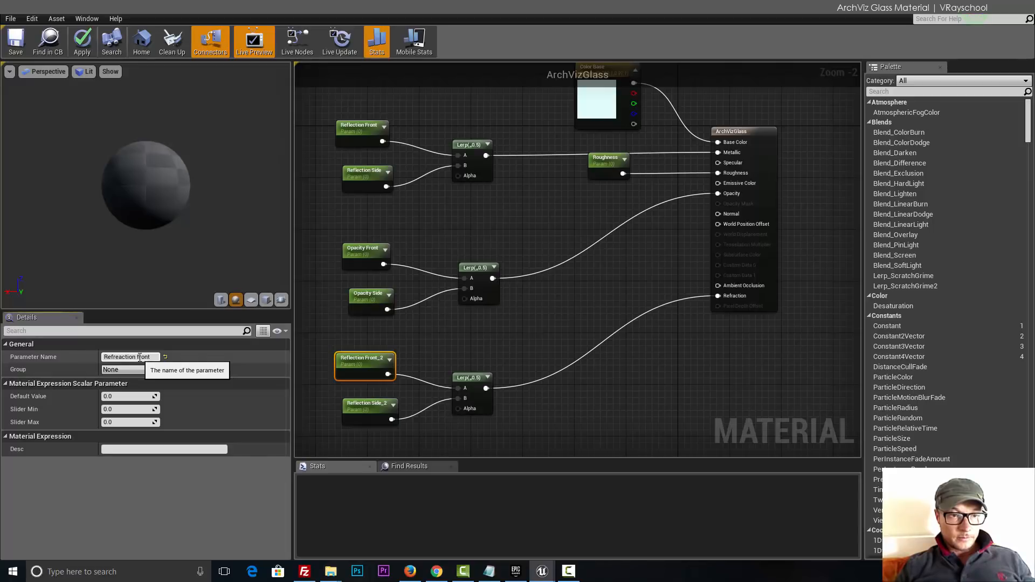
{"action": "left_click", "coordinate": [368, 404]}
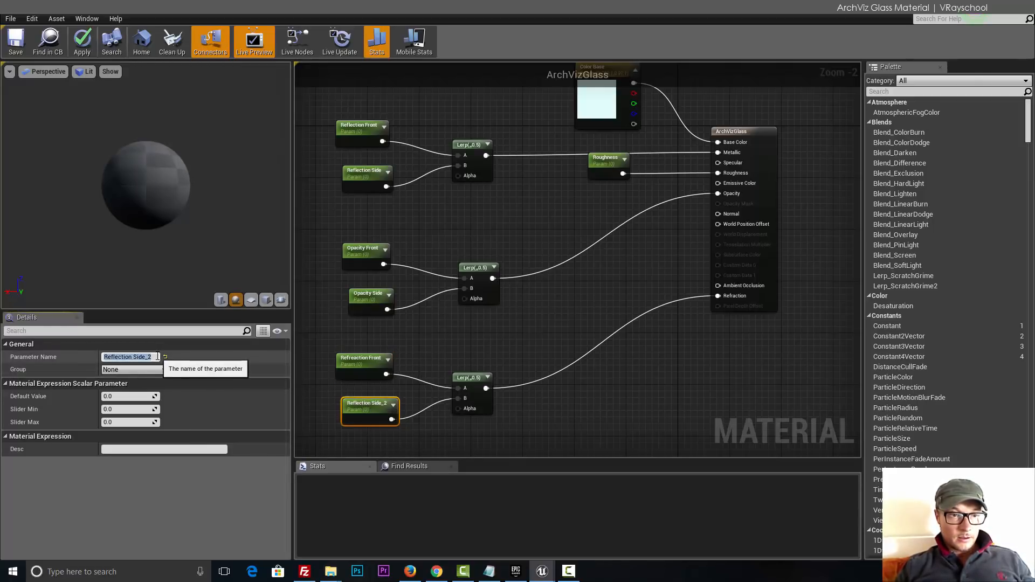
{"action": "type", "text": "Refract"}
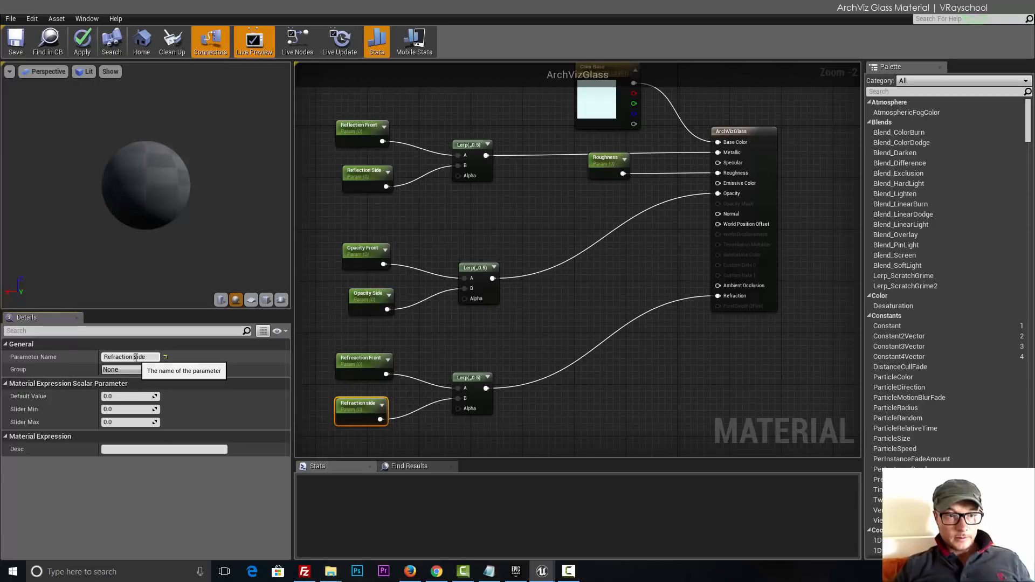
{"action": "left_click", "coordinate": [363, 361]}
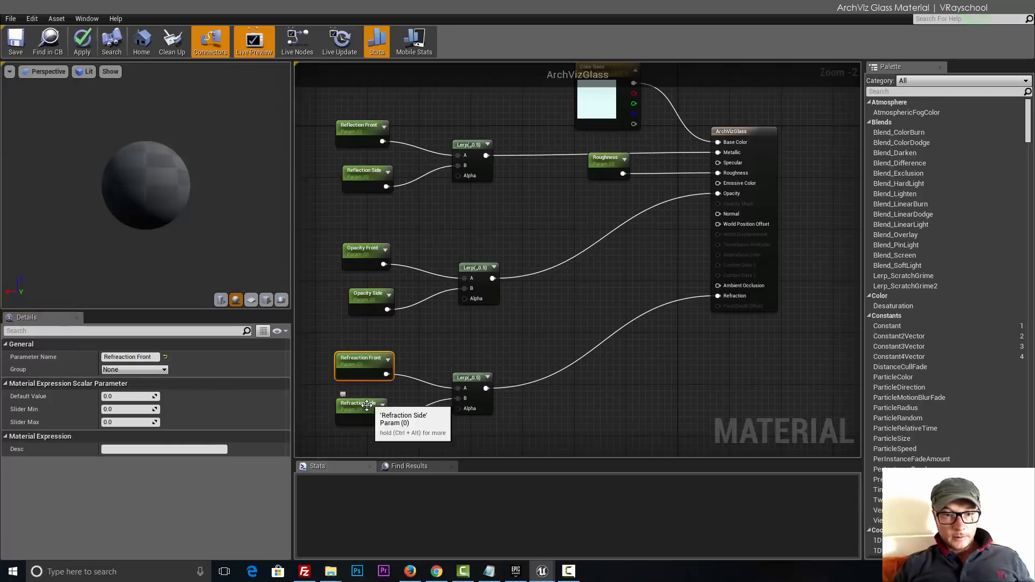
{"action": "left_click", "coordinate": [361, 404]}
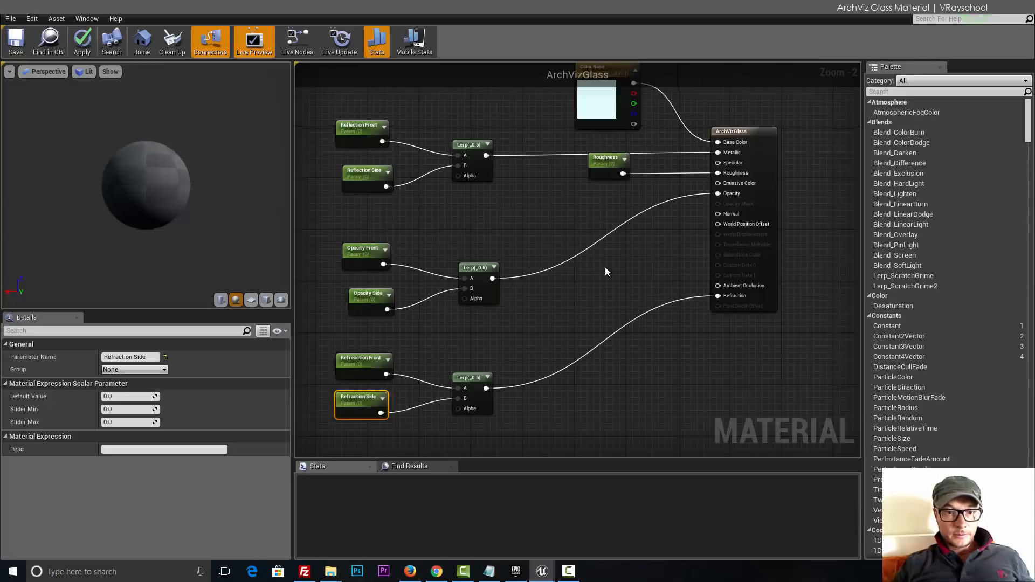
- Set the Reflection Front default value and give Reflection Side a default of 1.0
{"action": "left_click", "coordinate": [361, 129]}
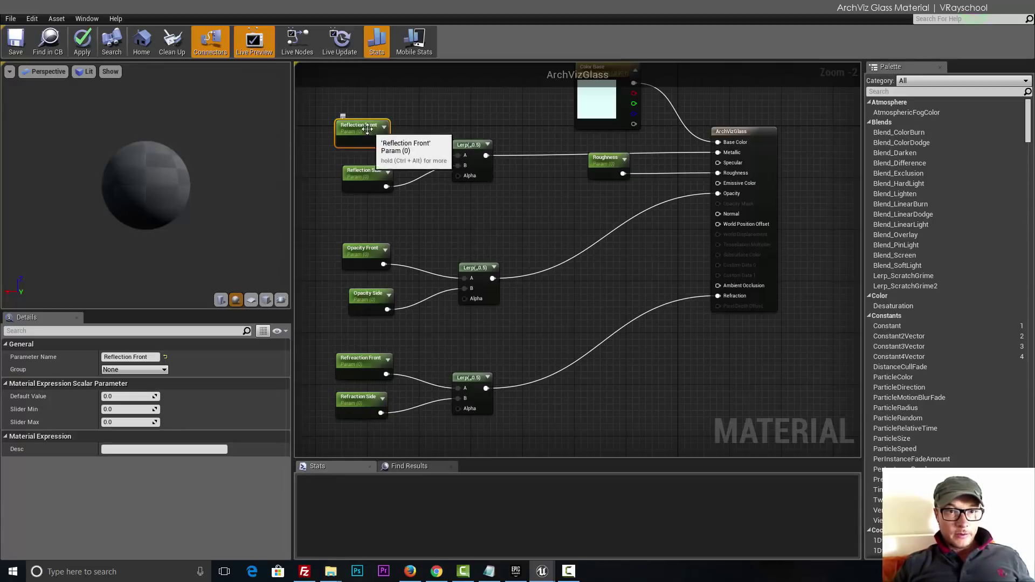
{"action": "mouse_move", "coordinate": [386, 213]}
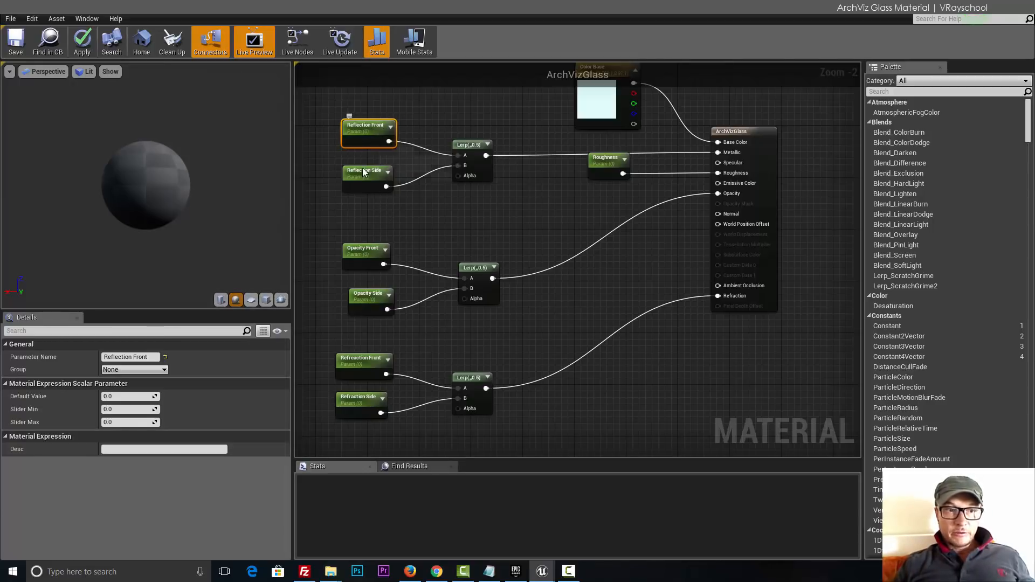
{"action": "left_click", "coordinate": [129, 396]}
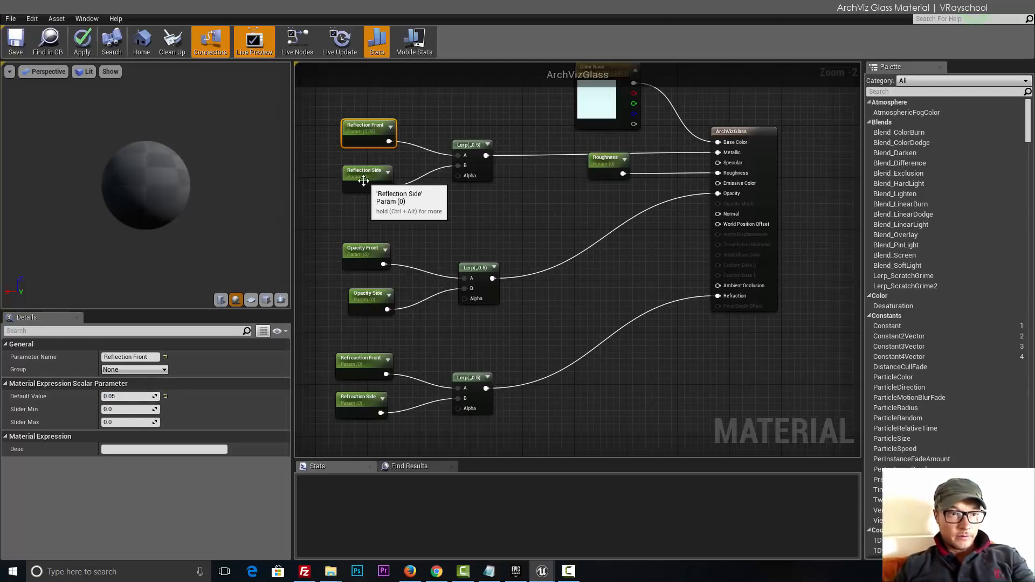
{"action": "left_click", "coordinate": [367, 178]}
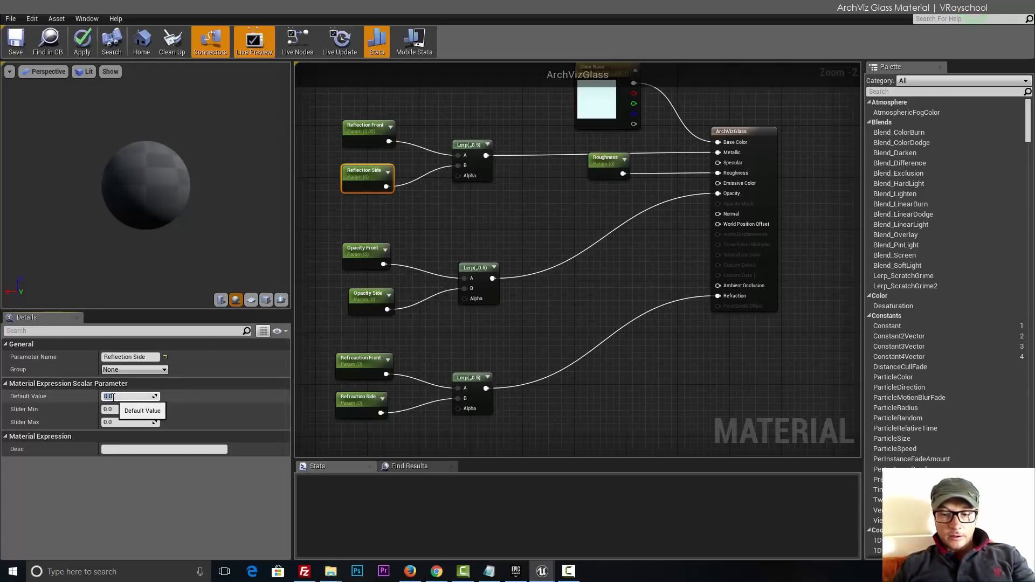
{"action": "type", "text": "1.0"}
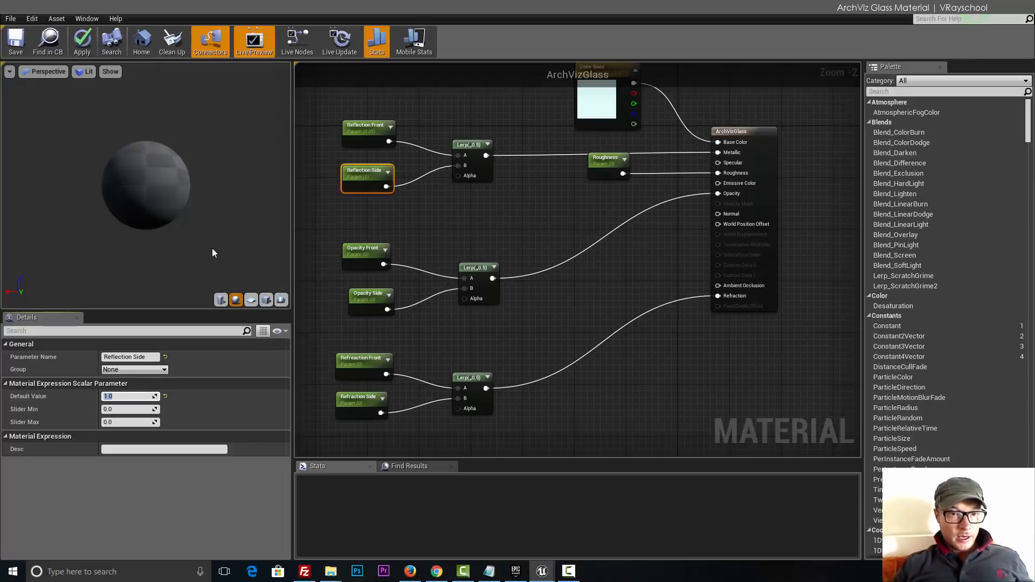
- Give Opacity Front a default of 0.005 and Opacity Side a default of 0.2
{"action": "left_click", "coordinate": [366, 255]}
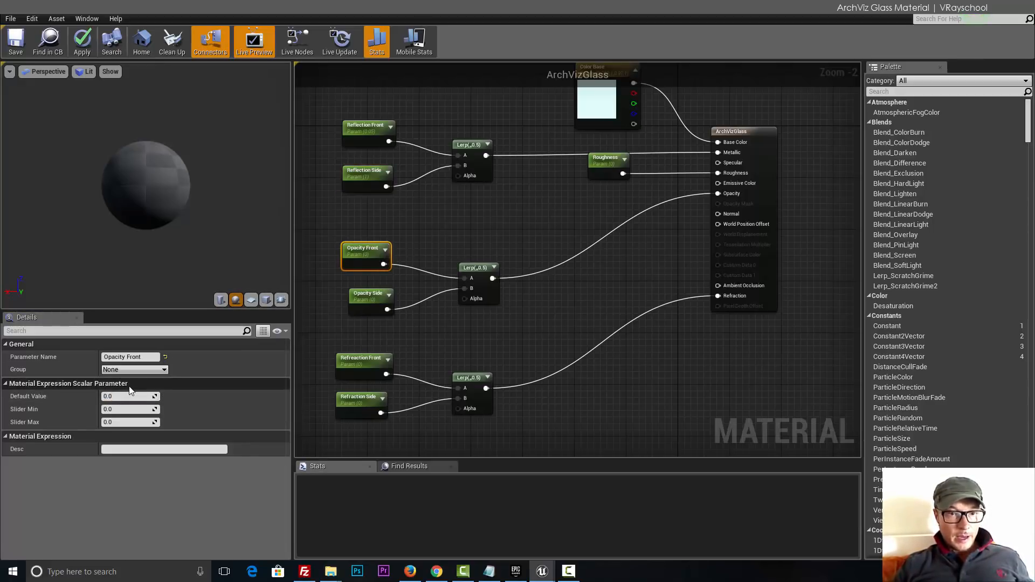
{"action": "mouse_move", "coordinate": [124, 418]}
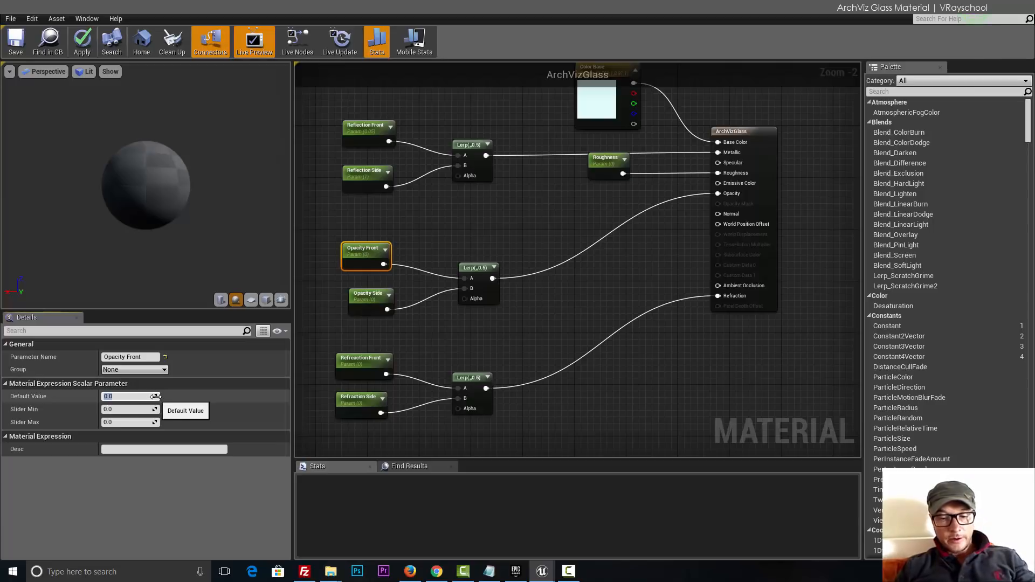
{"action": "type", "text": ".005"}
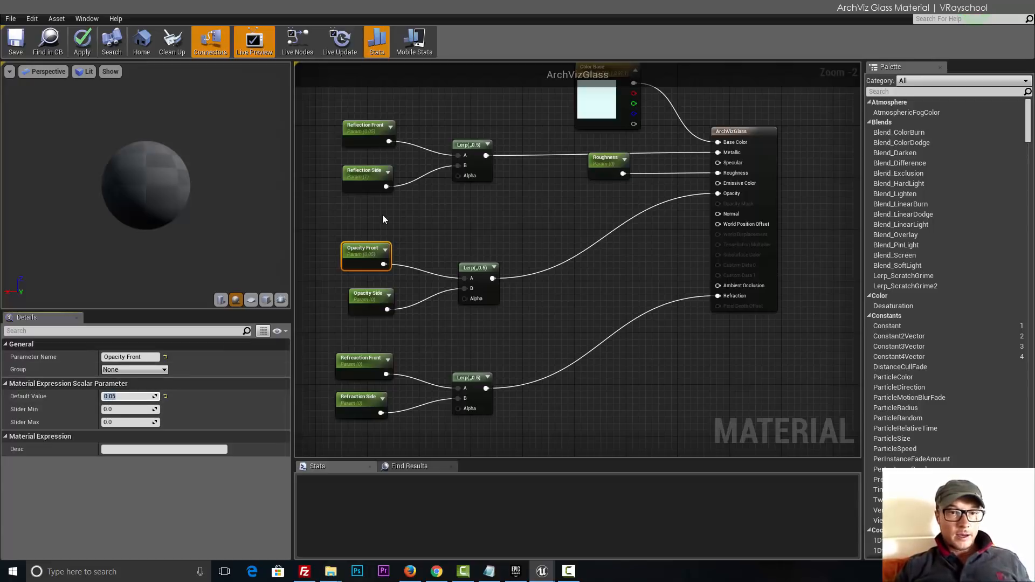
{"action": "left_click", "coordinate": [371, 300]}
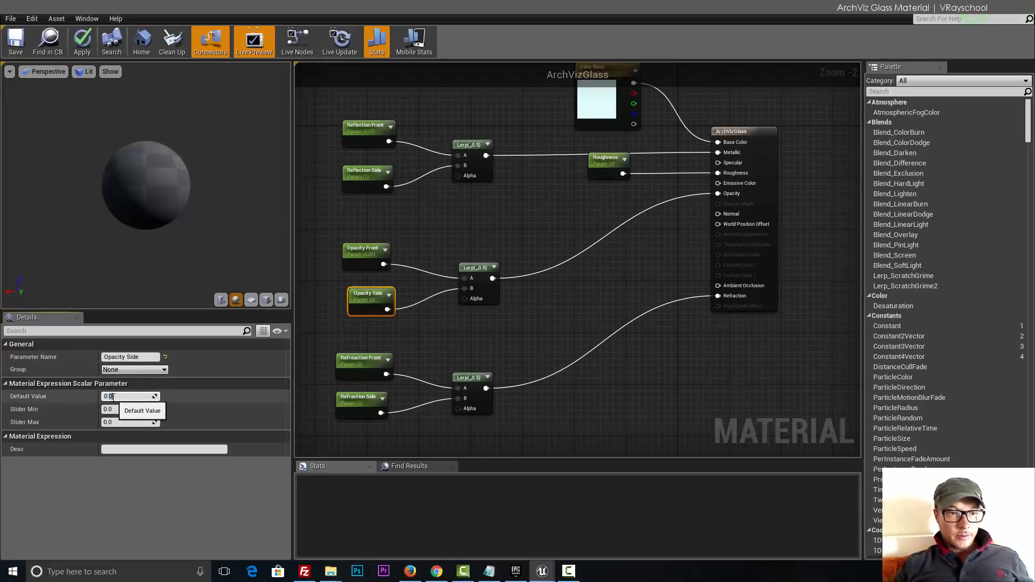
{"action": "type", "text": "0.2"}
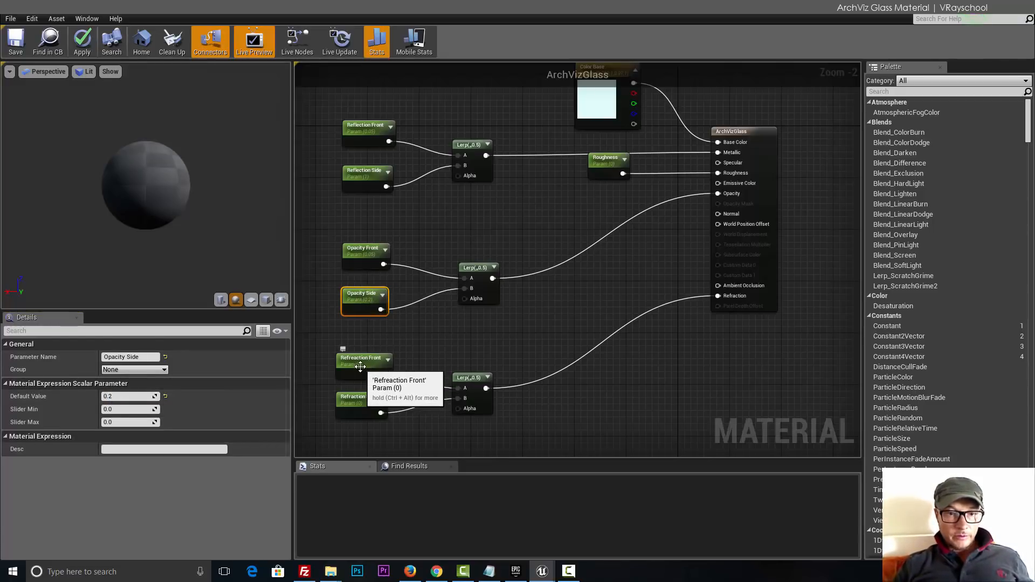
- Fill in the Refraction Front default and set Refraction Side to 0.8
{"action": "left_click", "coordinate": [363, 361]}
{"action": "type", "text": "1.2"}
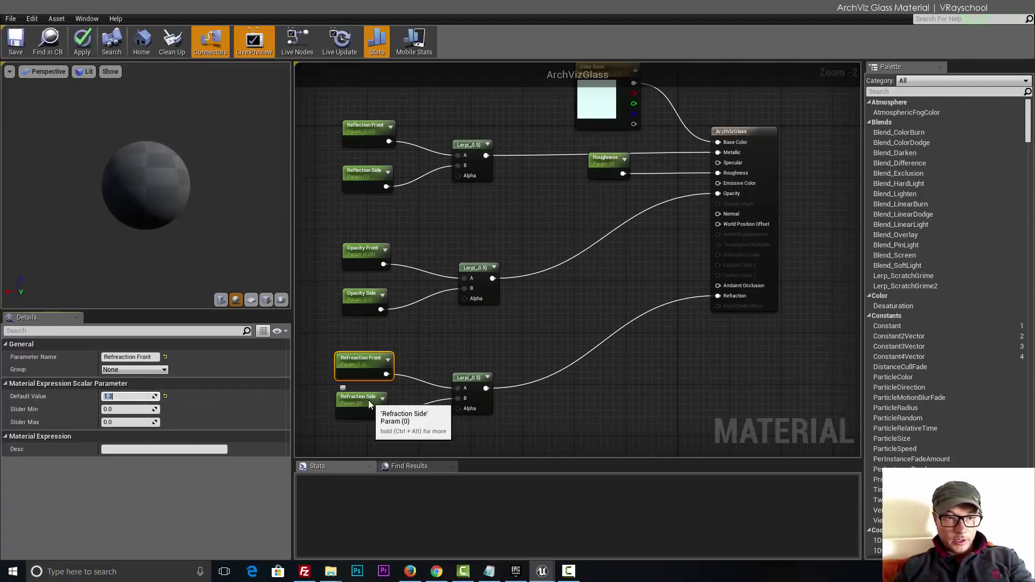
{"action": "left_click", "coordinate": [361, 402]}
{"action": "type", "text": "0.5"}
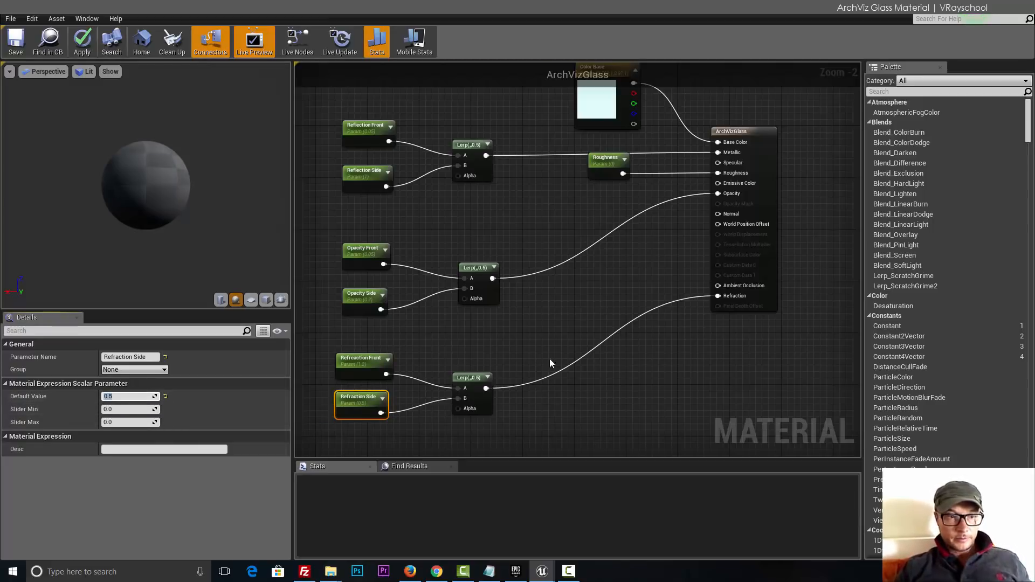
{"action": "left_click", "coordinate": [5, 383]}
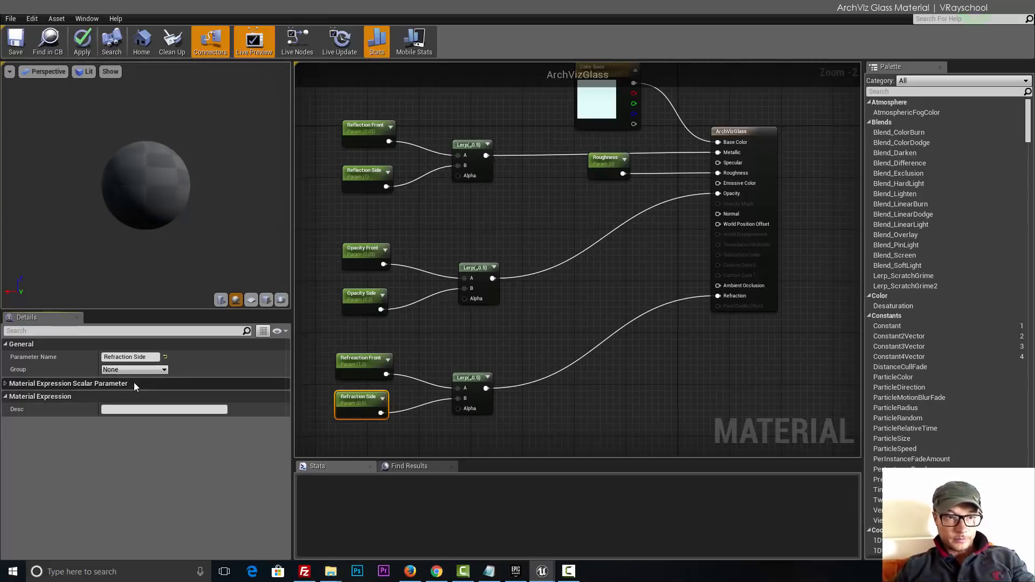
{"action": "left_click", "coordinate": [5, 382]}
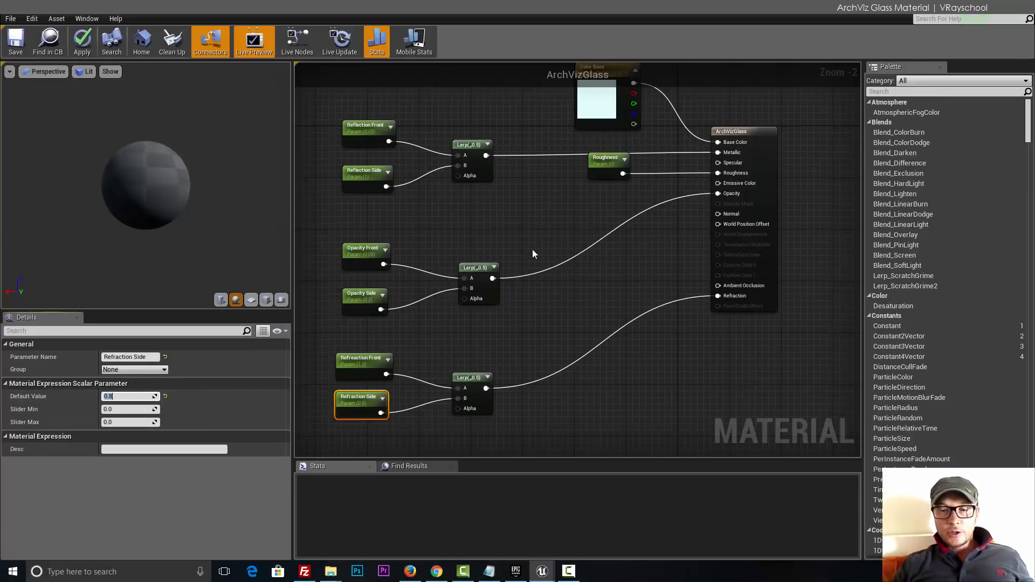
{"action": "scroll", "scroll_direction": "down", "scroll_amount": 3}
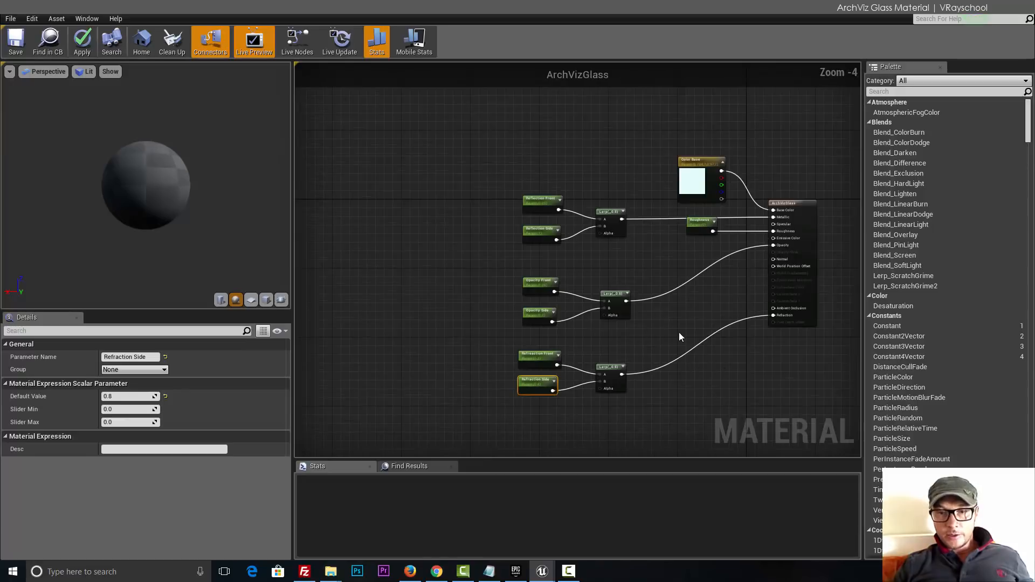
- Add a Fresnel_Function node and wire its Result into the reflection, opacity and refraction Lerp Alphas
{"action": "scroll", "scroll_direction": "up", "scroll_amount": 3}
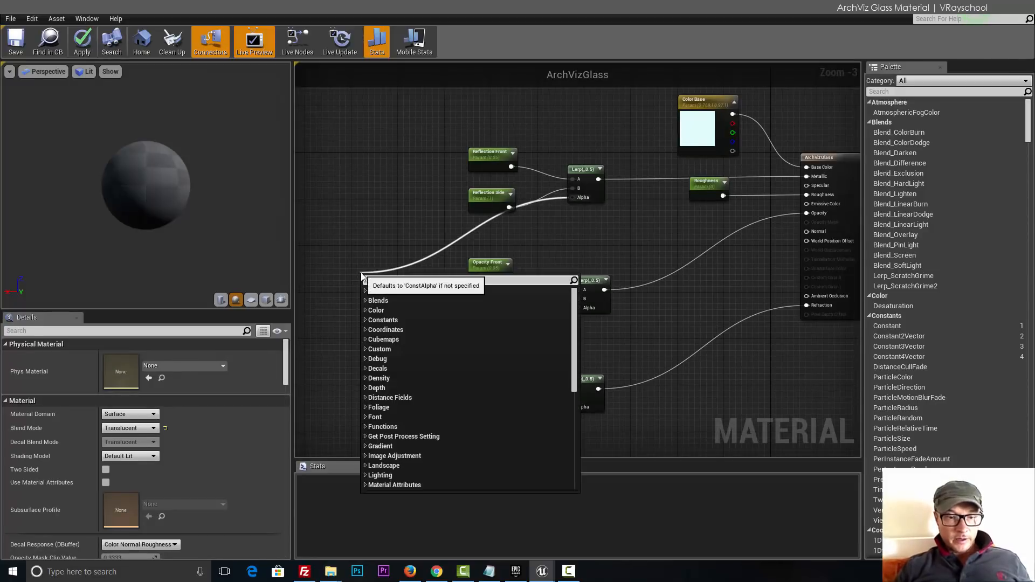
{"action": "type", "text": "fres"}
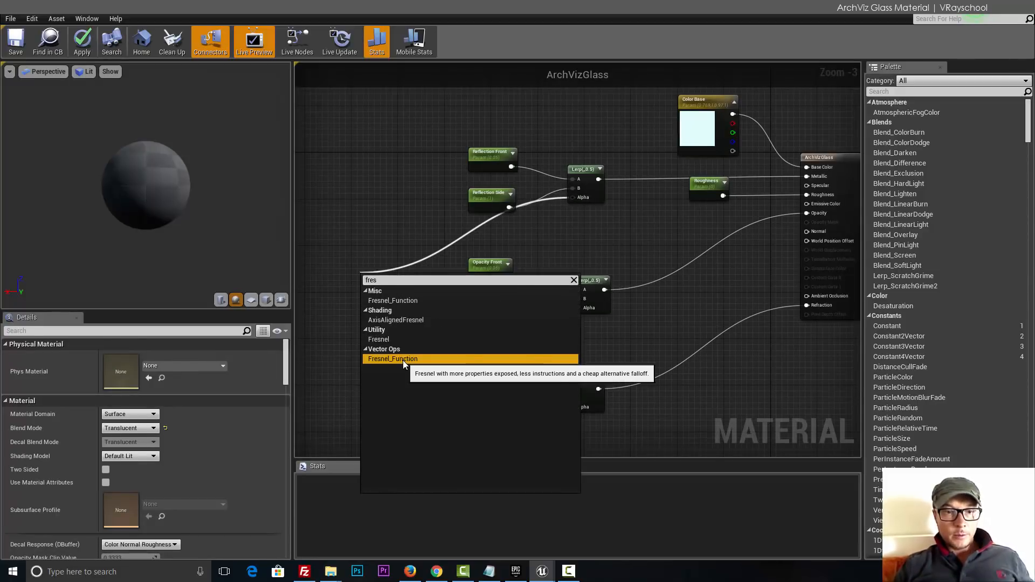
{"action": "left_click", "coordinate": [392, 358]}
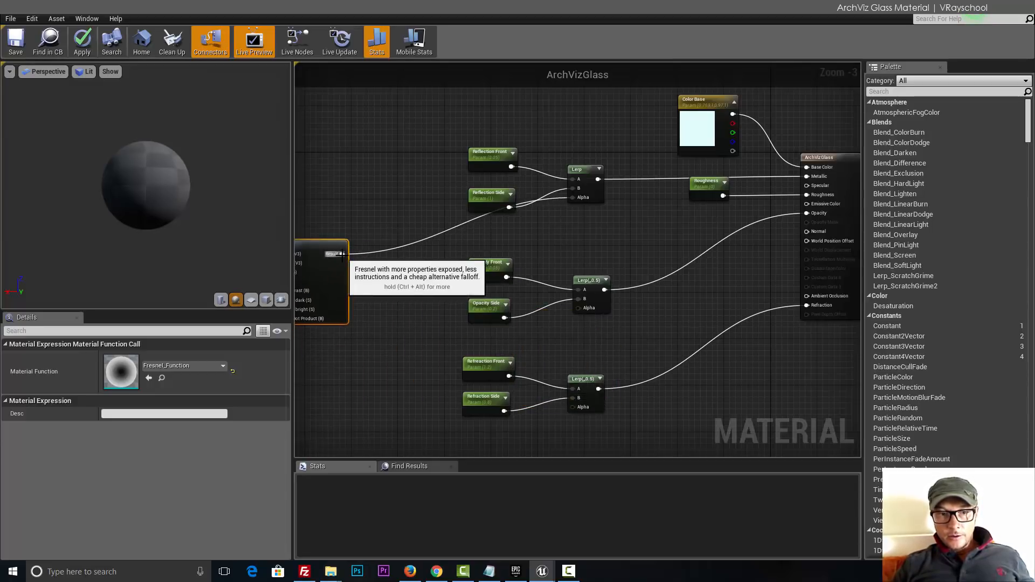
{"action": "mouse_move", "coordinate": [242, 234]}
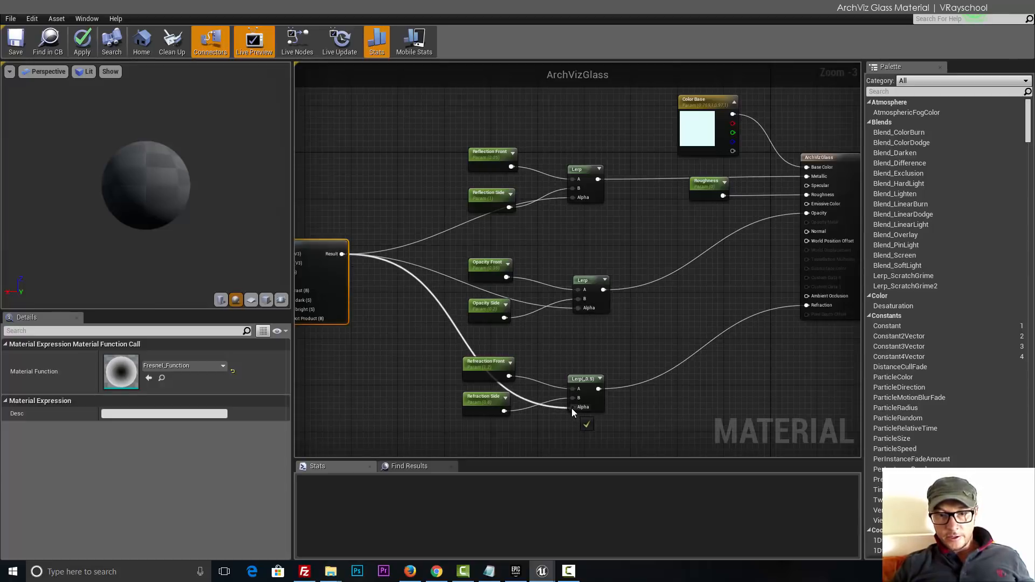
{"action": "scroll", "scroll_direction": "down", "scroll_amount": 3}
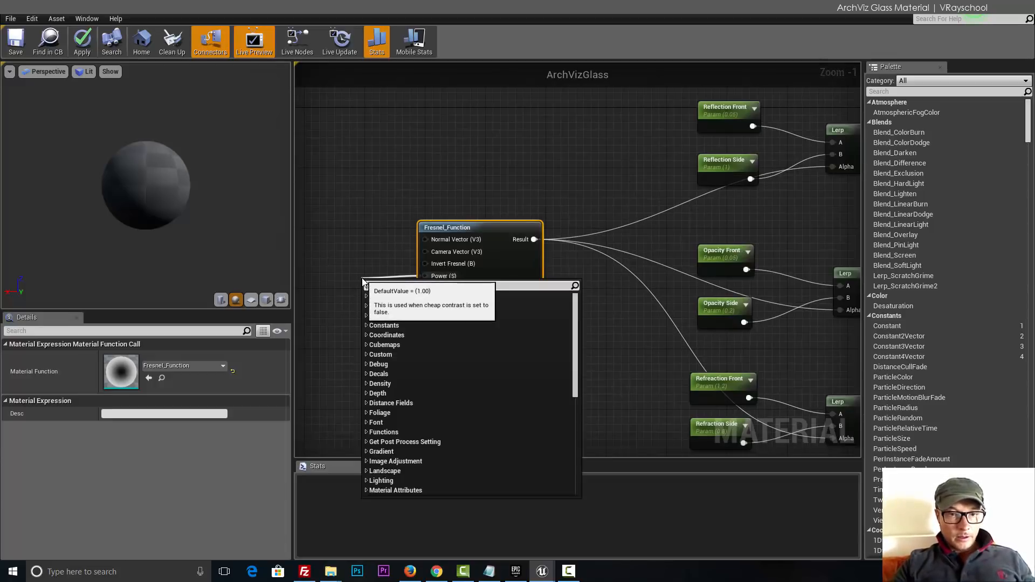
- Attach a Constant of 3 to Fresnel Power and convert it to parameter 'POWER'
{"action": "type", "text": "co"}
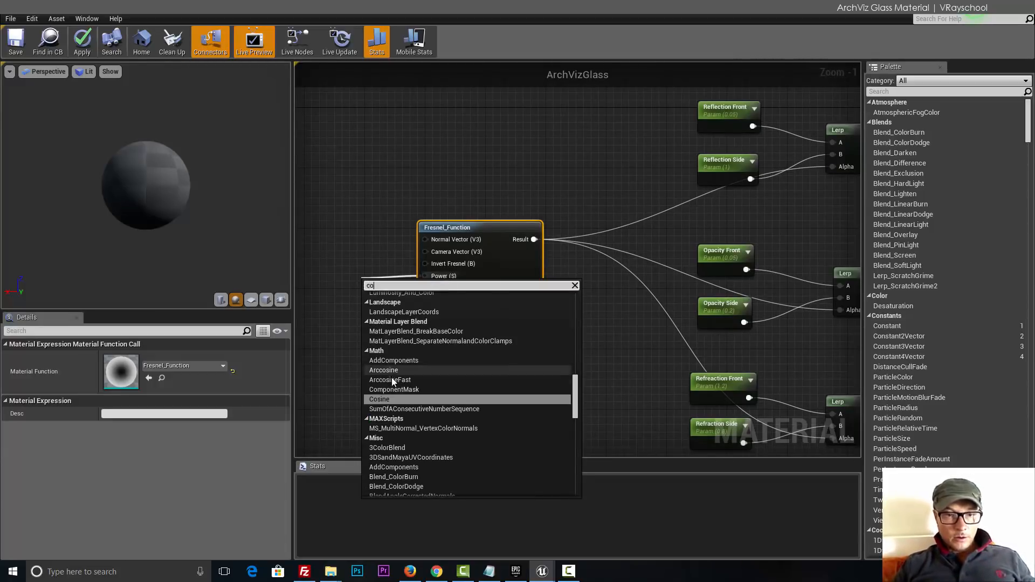
{"action": "type", "text": "n"}
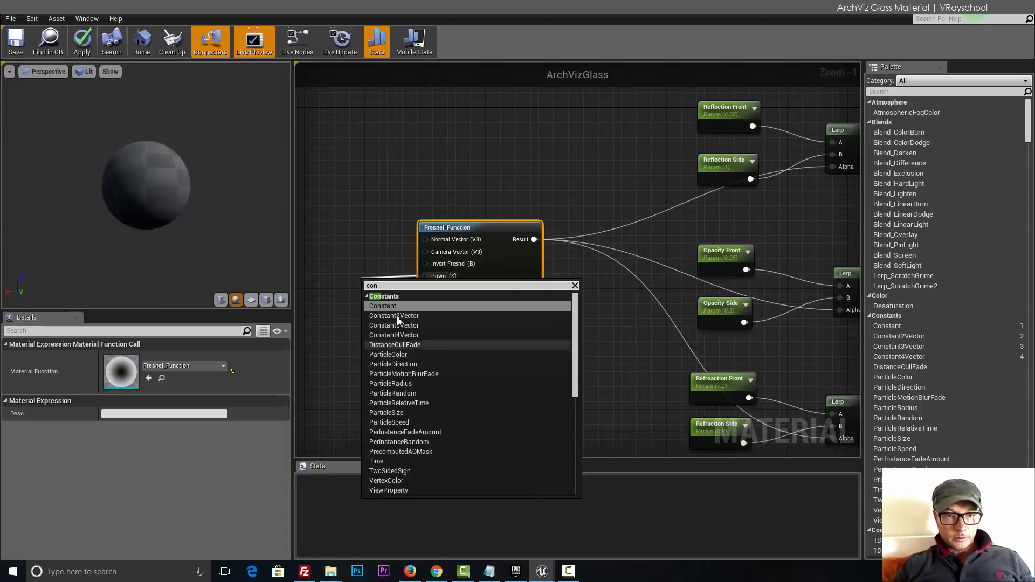
{"action": "left_click", "coordinate": [382, 306]}
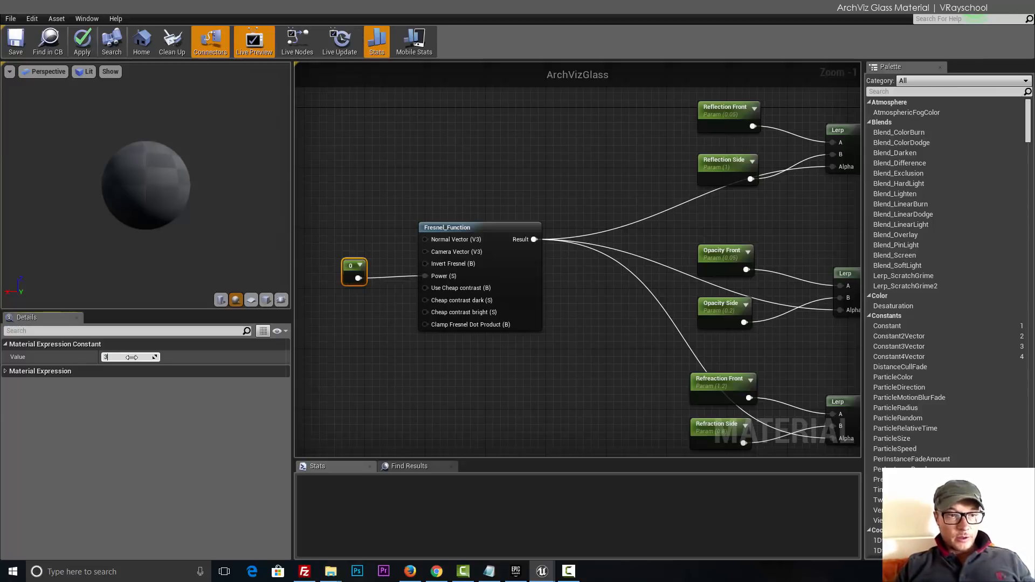
{"action": "right_click", "coordinate": [355, 271]}
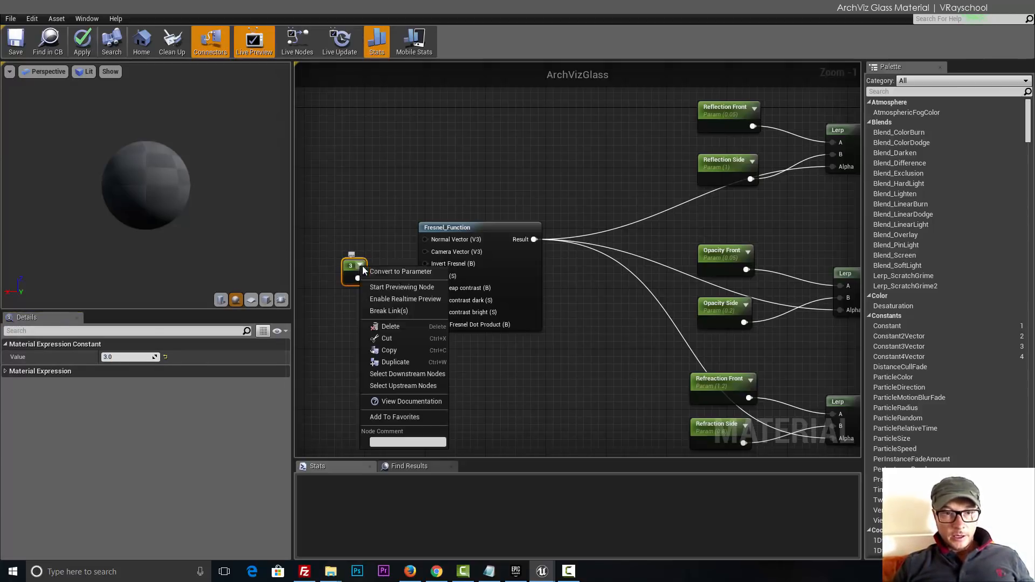
{"action": "left_click", "coordinate": [400, 271]}
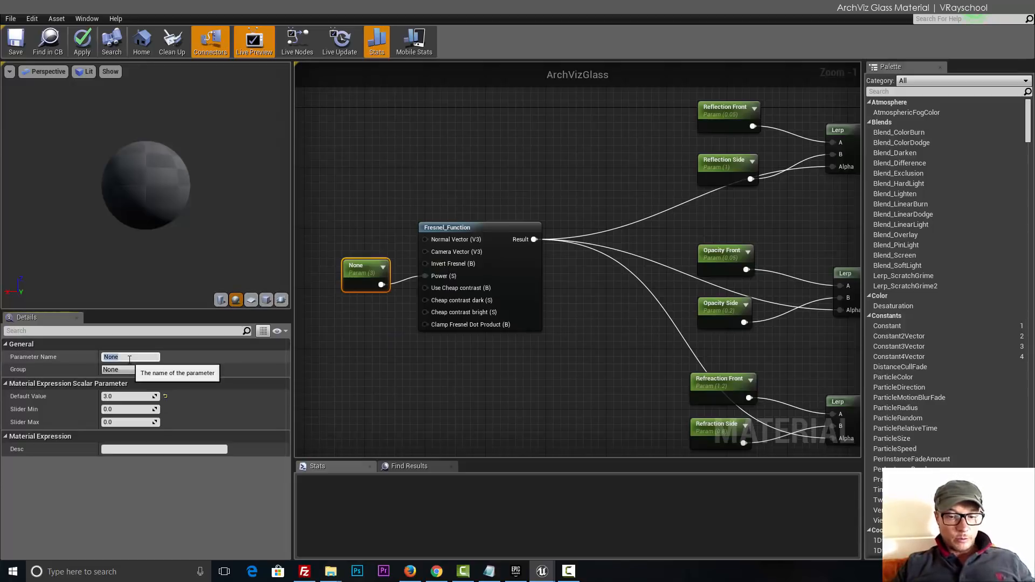
{"action": "type", "text": "POWER"}
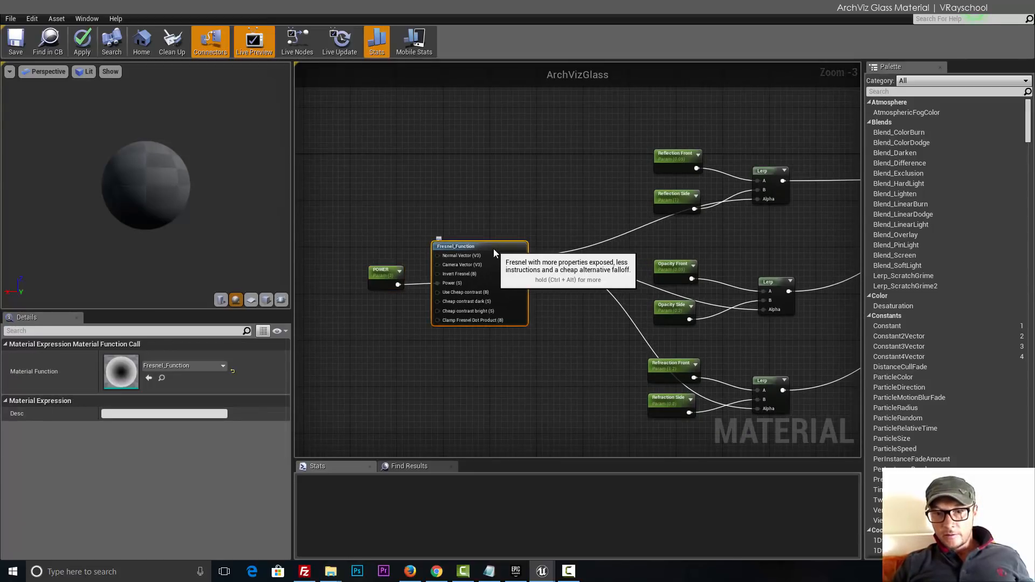
{"action": "scroll", "scroll_direction": "down", "scroll_amount": 3}
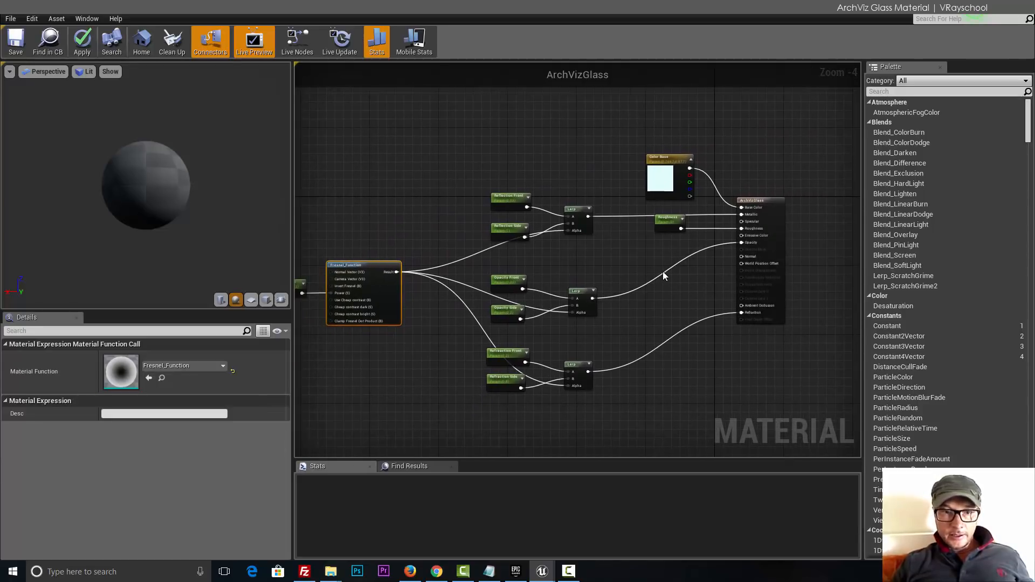
- Apply and save ArchVizGlass, then create the ArchVizGlass_Inst material instance in Materials
{"action": "left_click", "coordinate": [15, 41]}
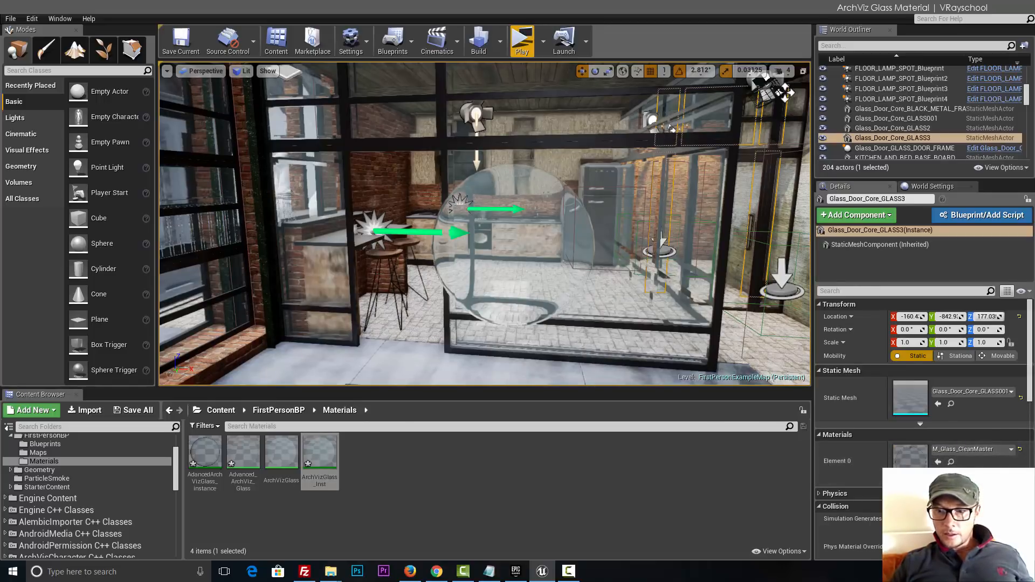
- Select the glass sphere and open its ArchVizGlass_Inst material instance editor
{"action": "left_click", "coordinate": [512, 248]}
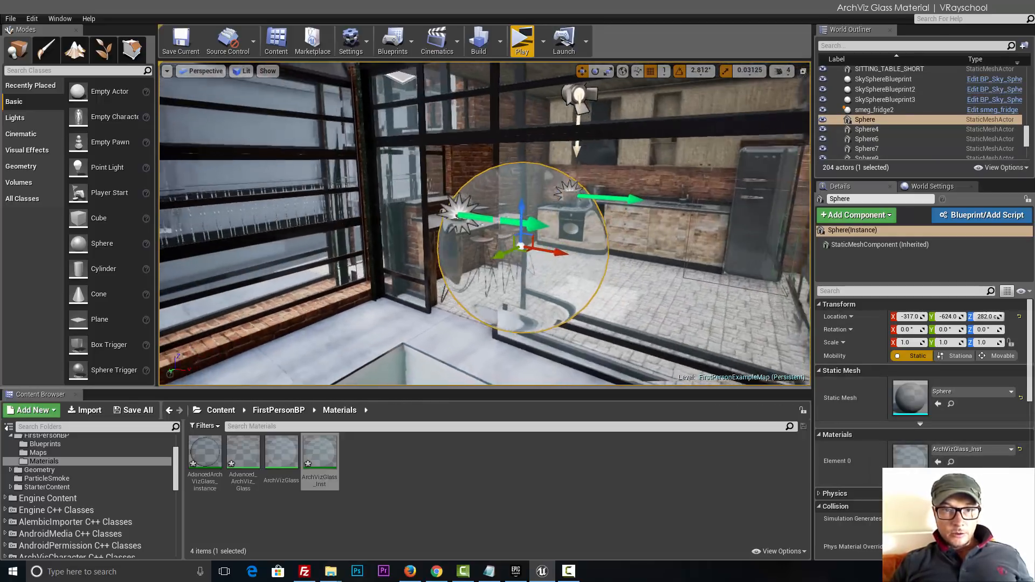
{"action": "double_click", "coordinate": [320, 456]}
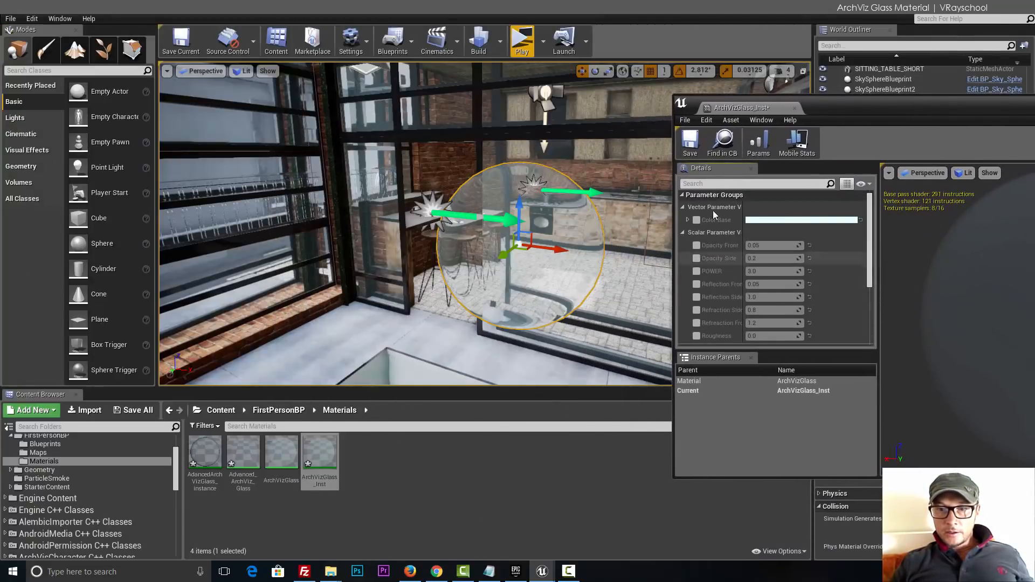
- Override Color Base with a pale green tint and override Opacity Front, Opacity Side and POWER
{"action": "left_click", "coordinate": [696, 220]}
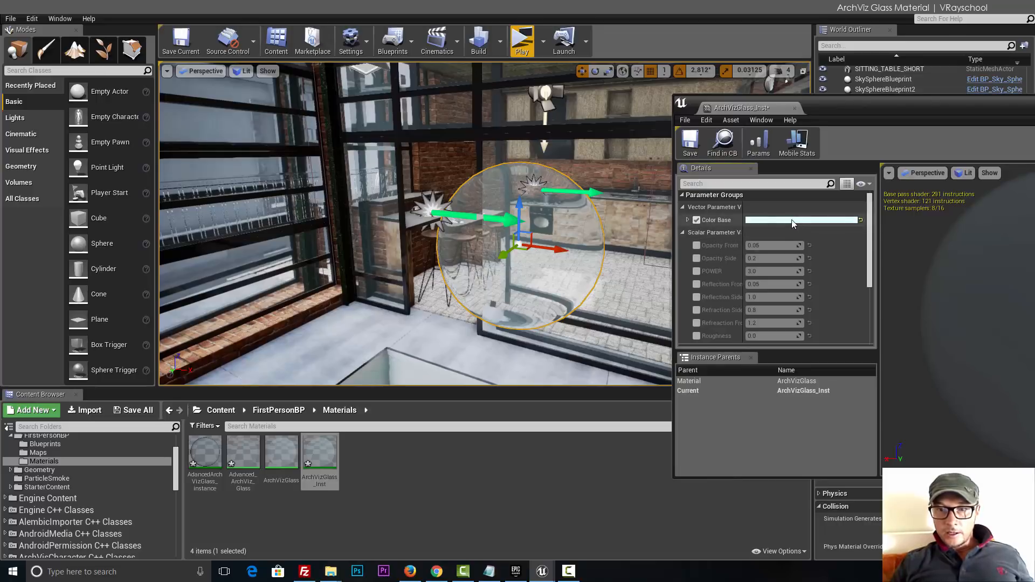
{"action": "left_click", "coordinate": [802, 220]}
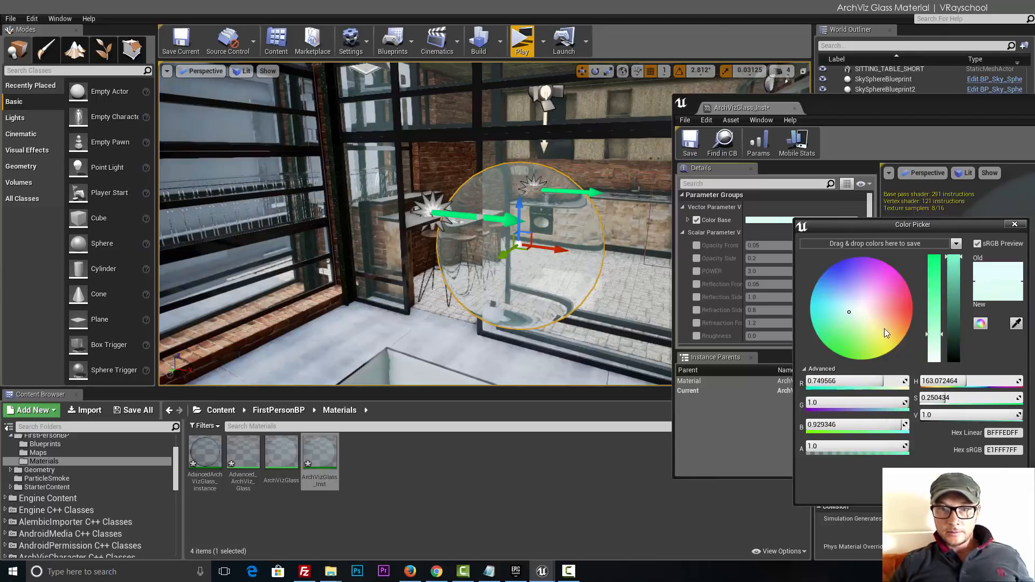
{"action": "left_click", "coordinate": [1015, 223]}
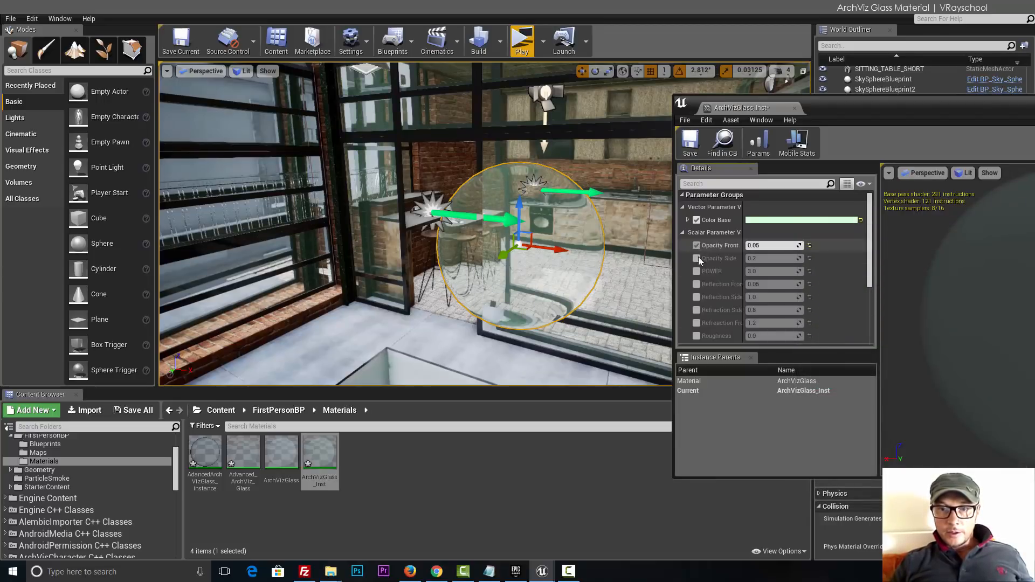
{"action": "left_click", "coordinate": [696, 258]}
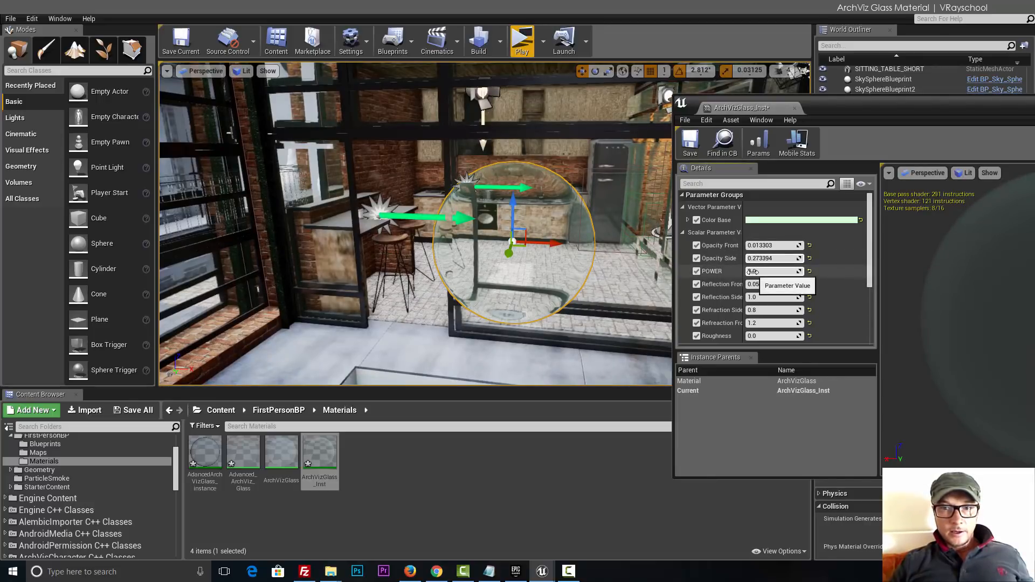
{"action": "type", "text": "8.03989"}
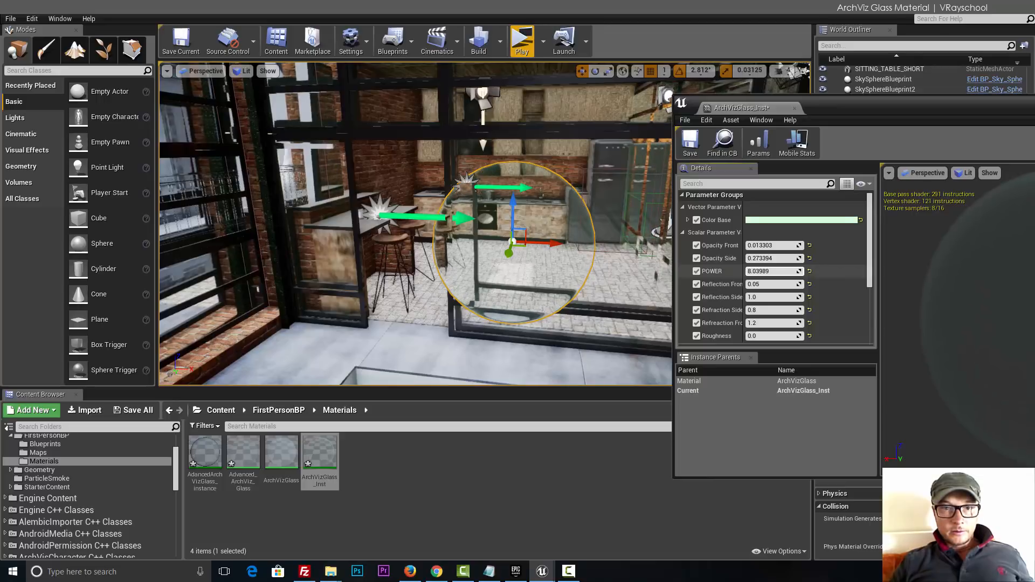
{"action": "type", "text": "5.943167"}
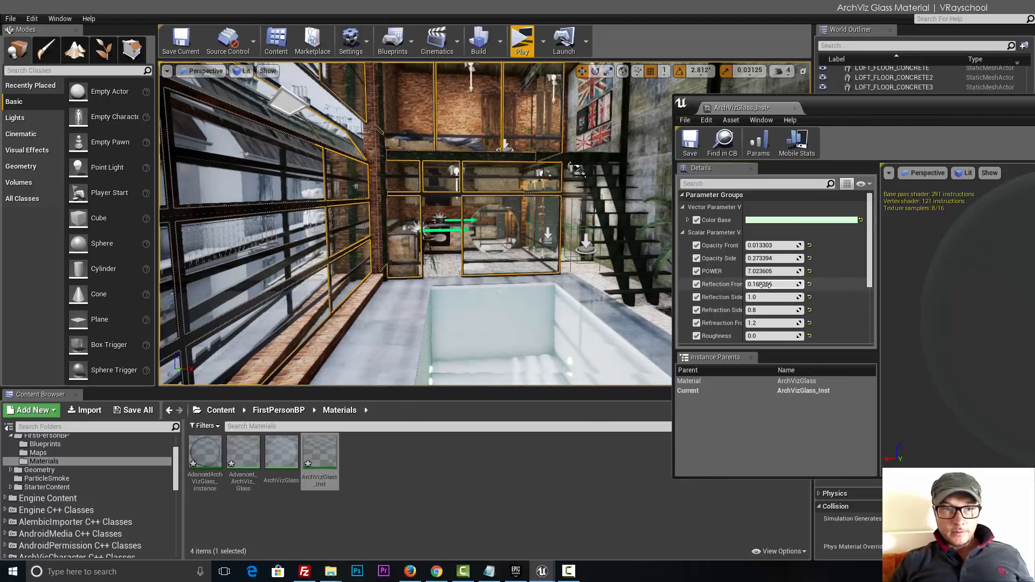
- Set Reflection Front to 3.744437 and close the material instance editor
{"action": "left_click", "coordinate": [772, 271]}
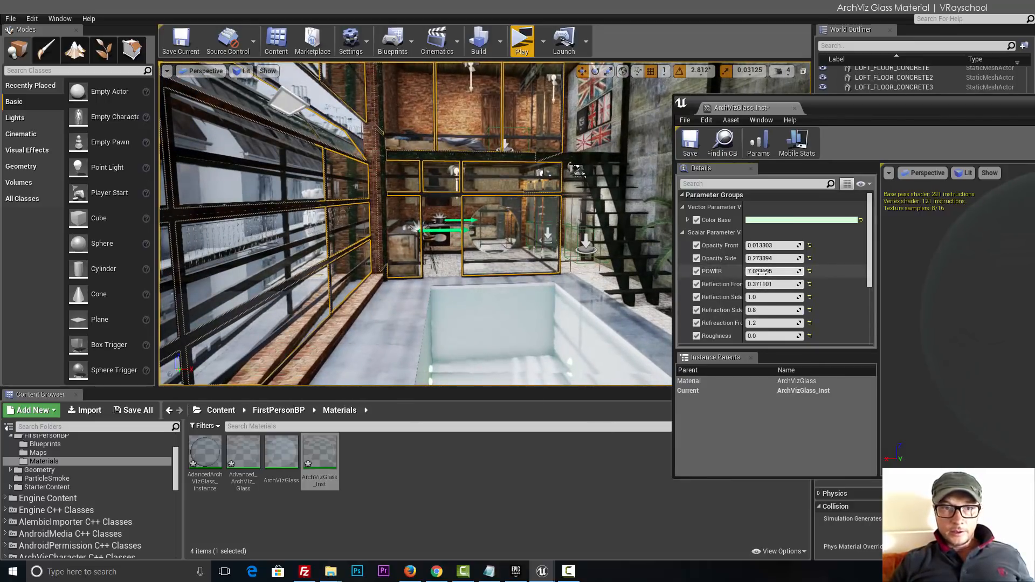
{"action": "type", "text": "3.744437"}
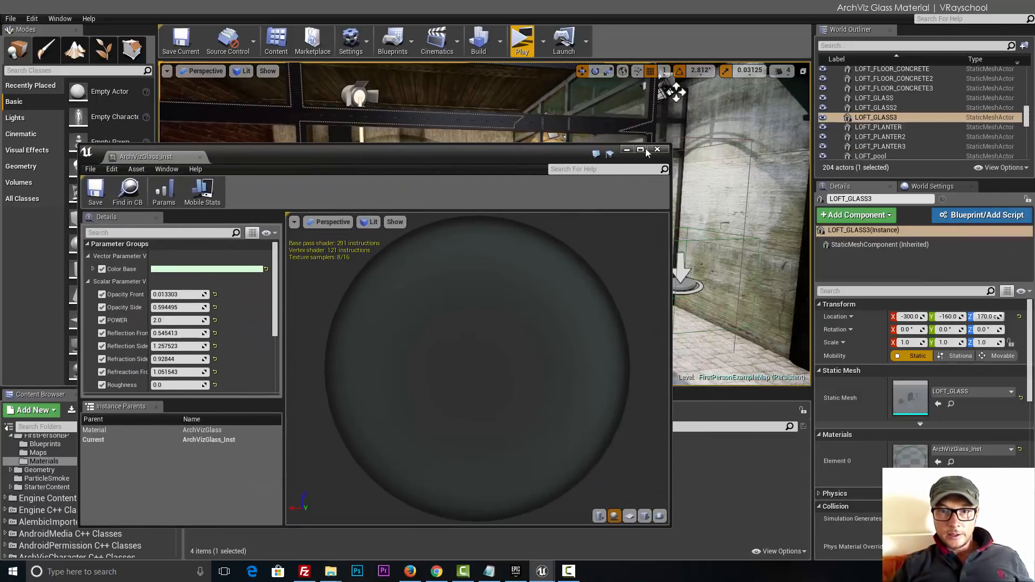
{"action": "left_click", "coordinate": [521, 40]}
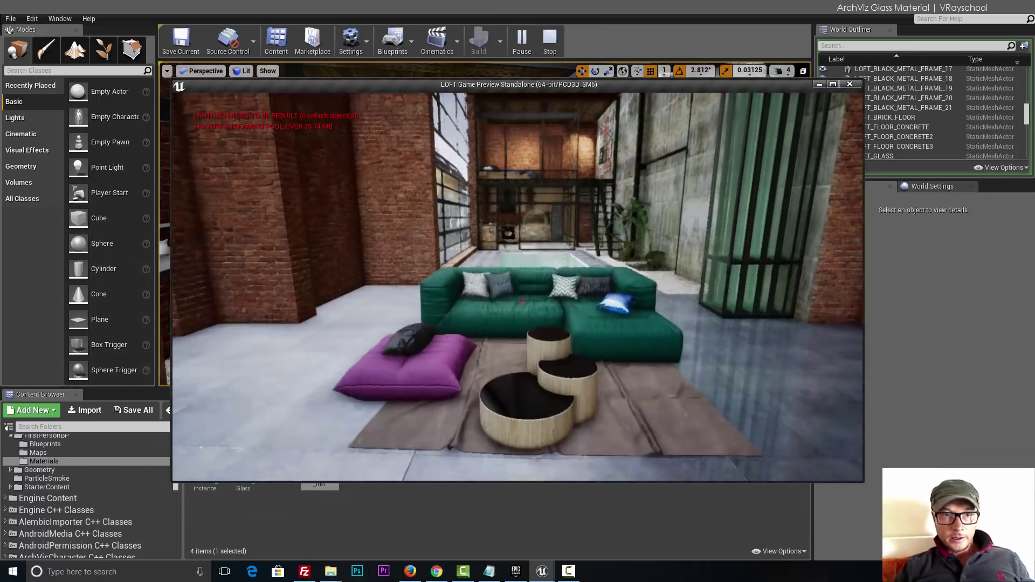